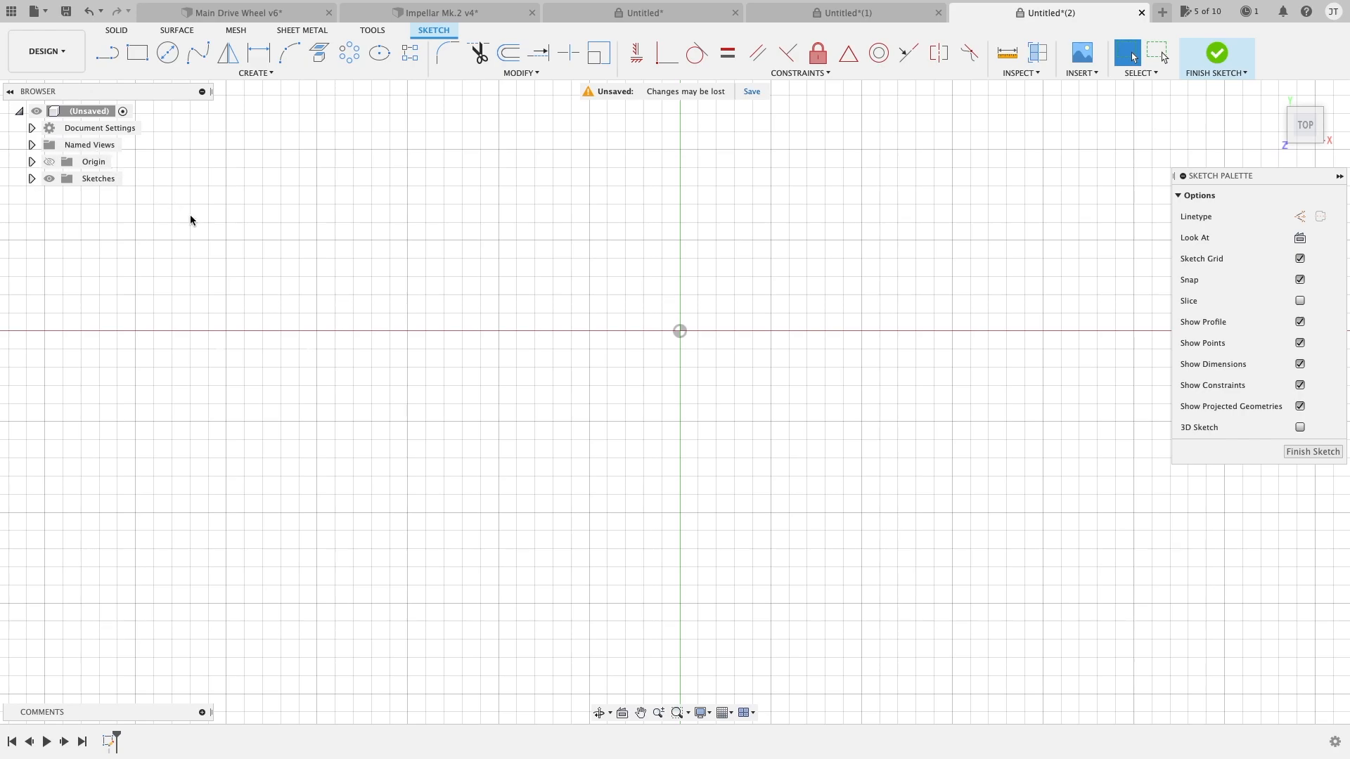
Show the circle-drawing methods under the sketch Create menu.
click(254, 71)
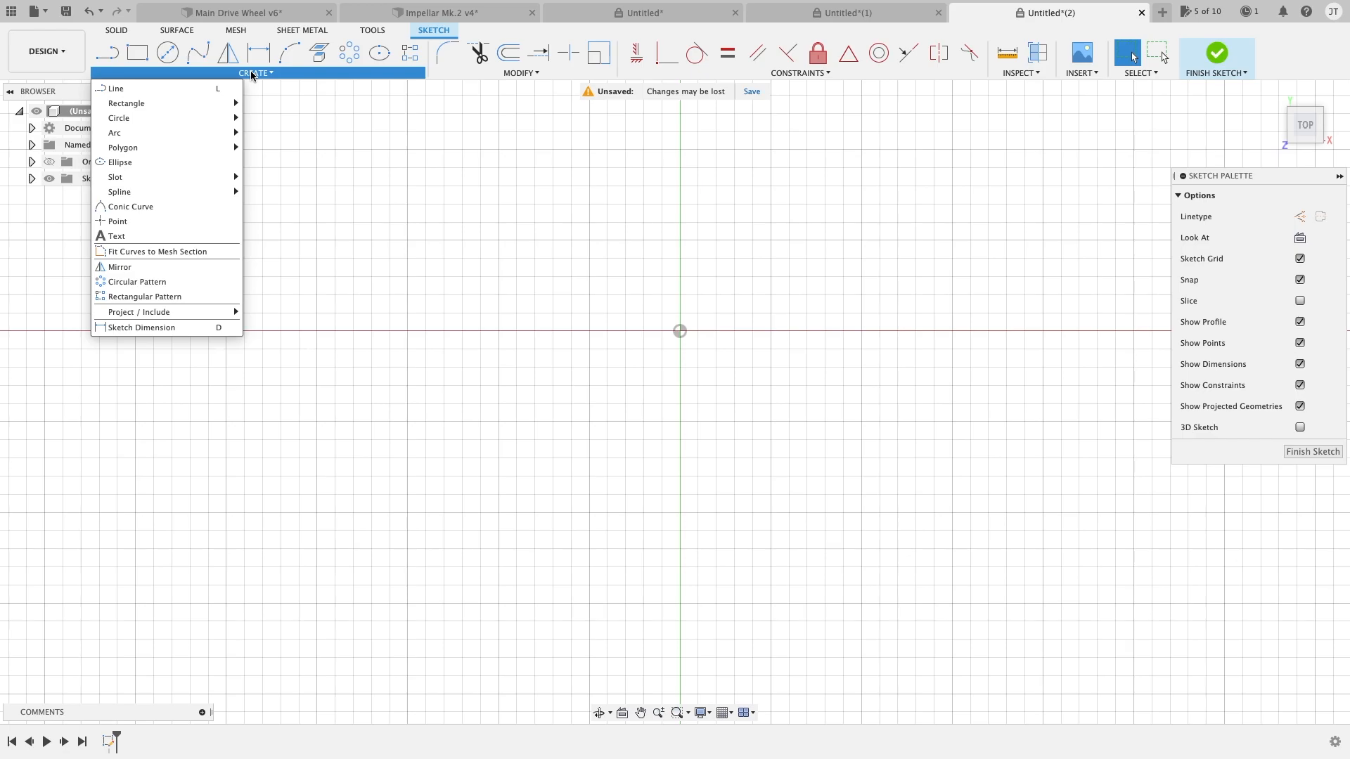
mouse_move(283, 75)
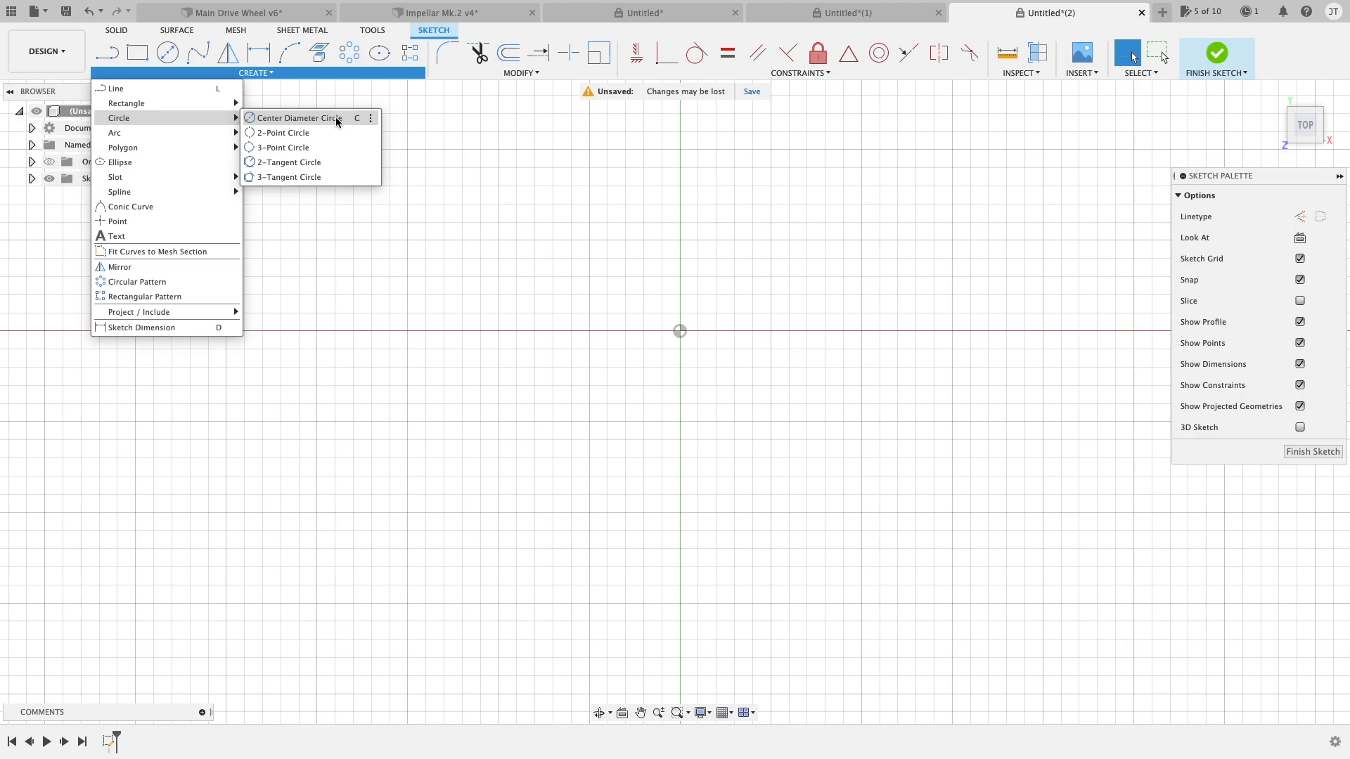
Draw a center-diameter circle of 75 mm on the sketch origin.
click(298, 118)
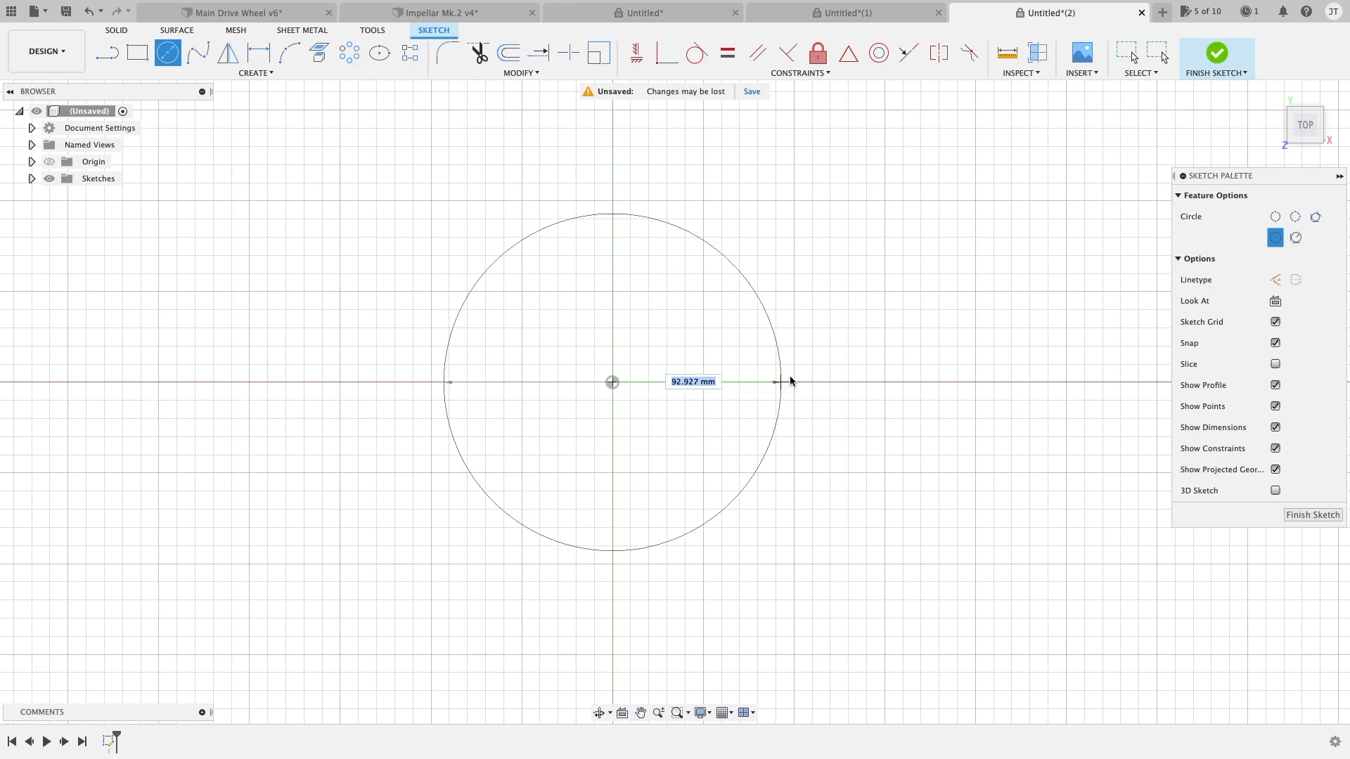
drag(789, 381, 816, 374)
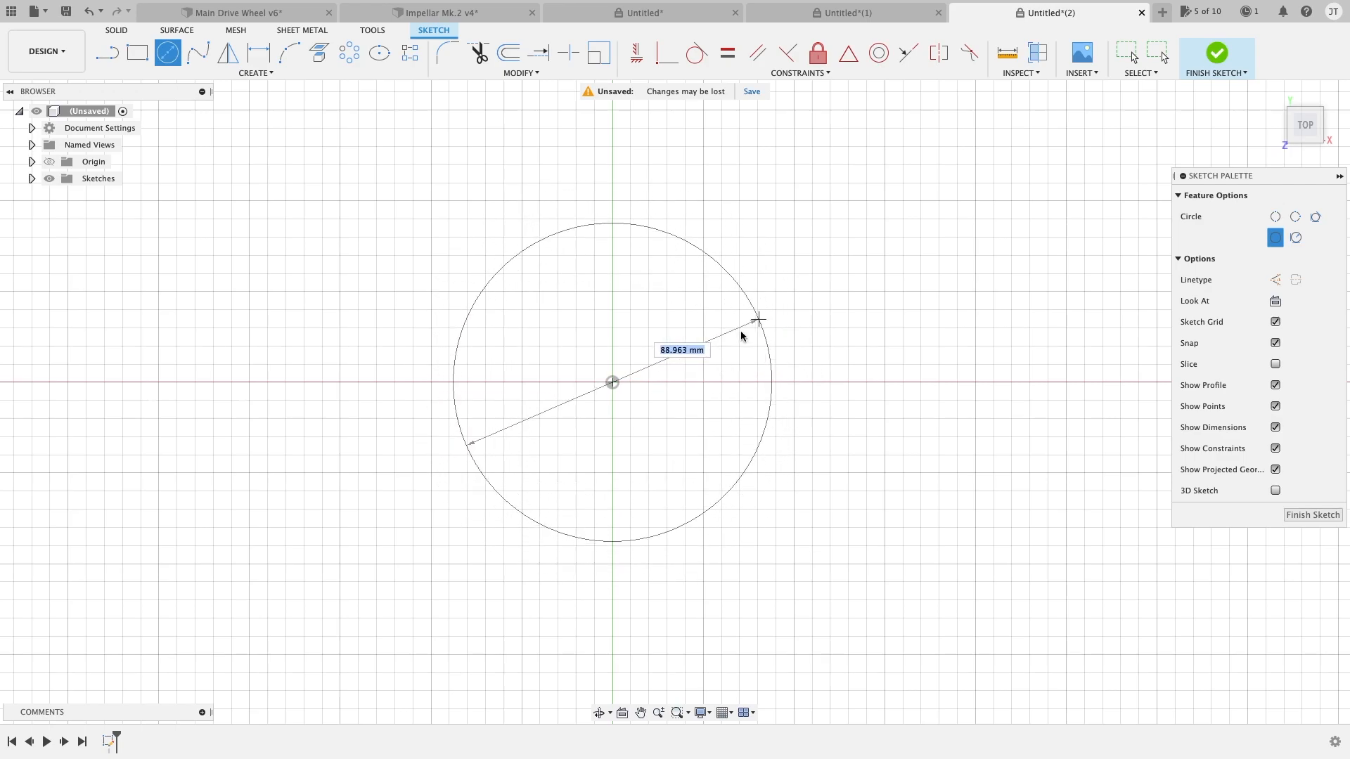
drag(757, 319, 704, 327)
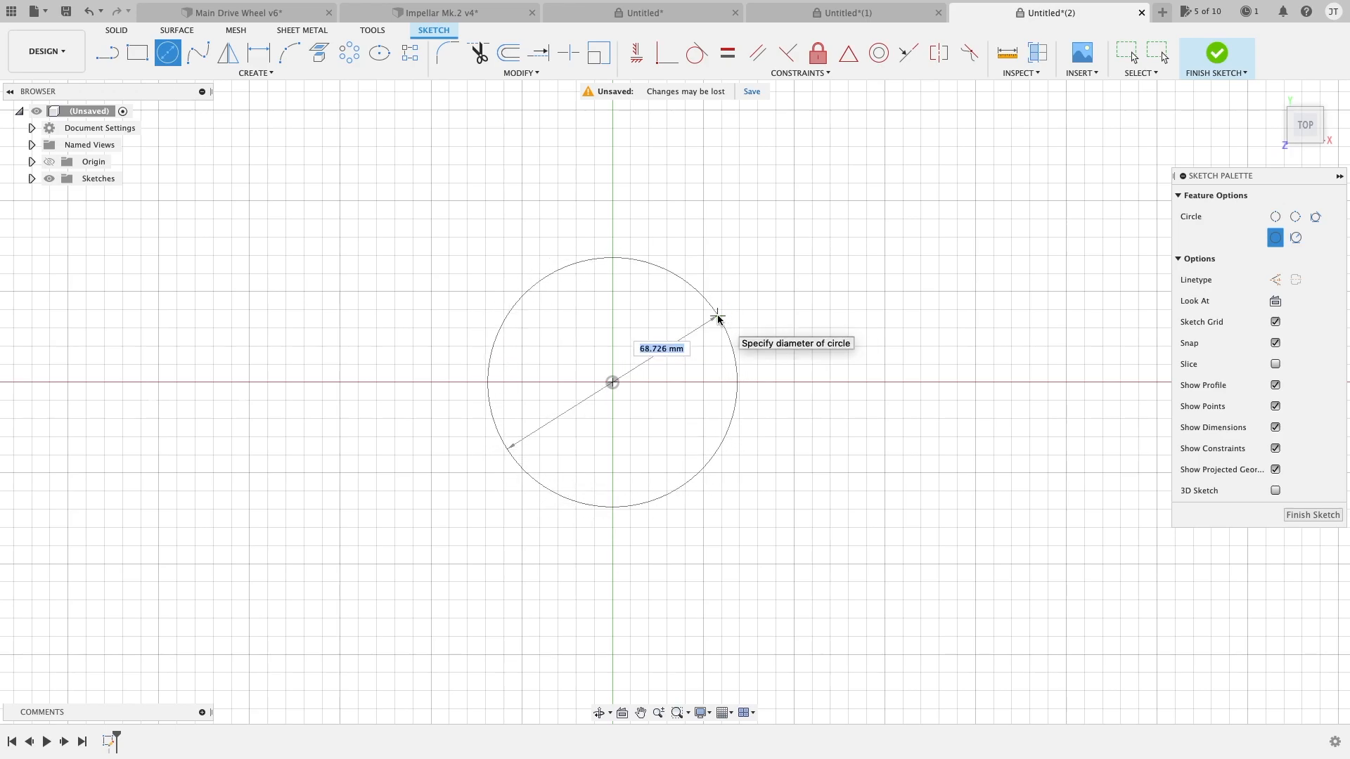
text(75)
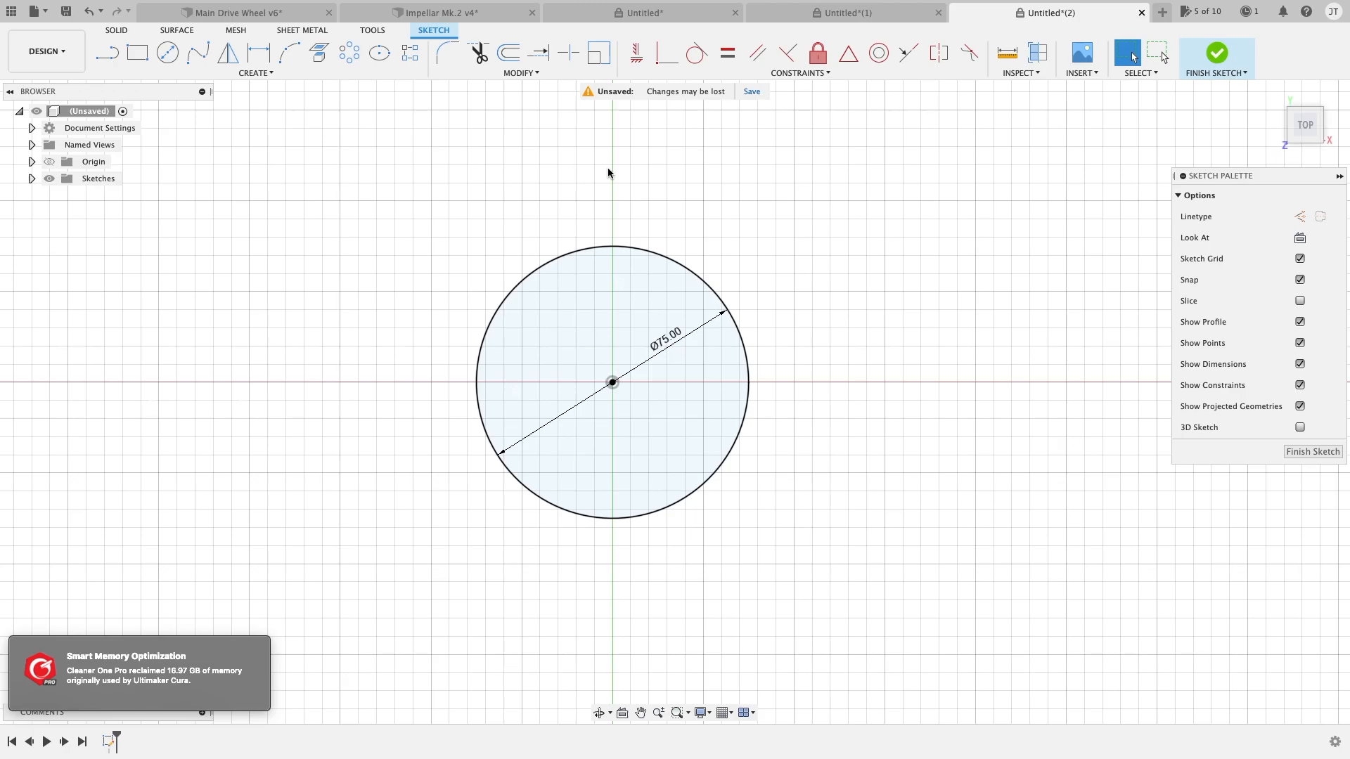
Remove the 75 mm circle and draw a 70 mm two-point circle rising from the origin.
click(612, 383)
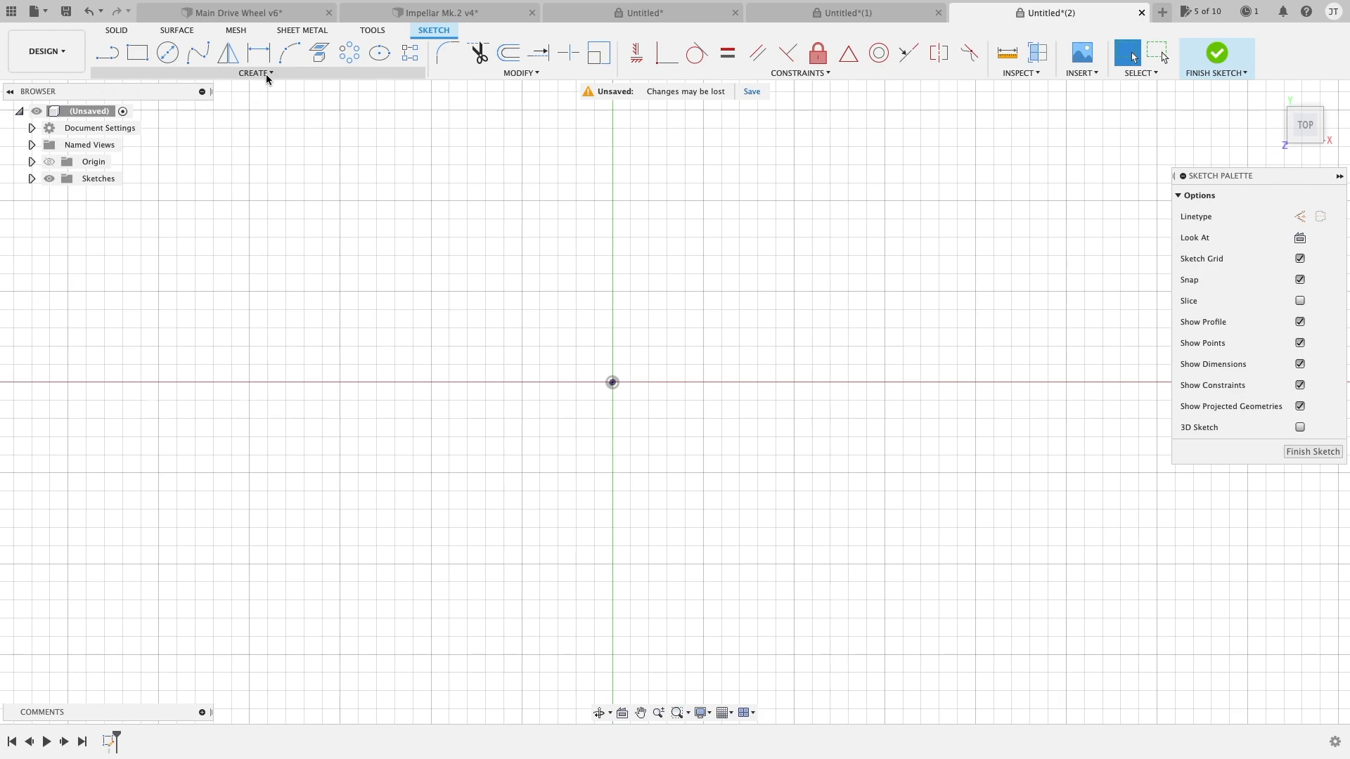
click(254, 72)
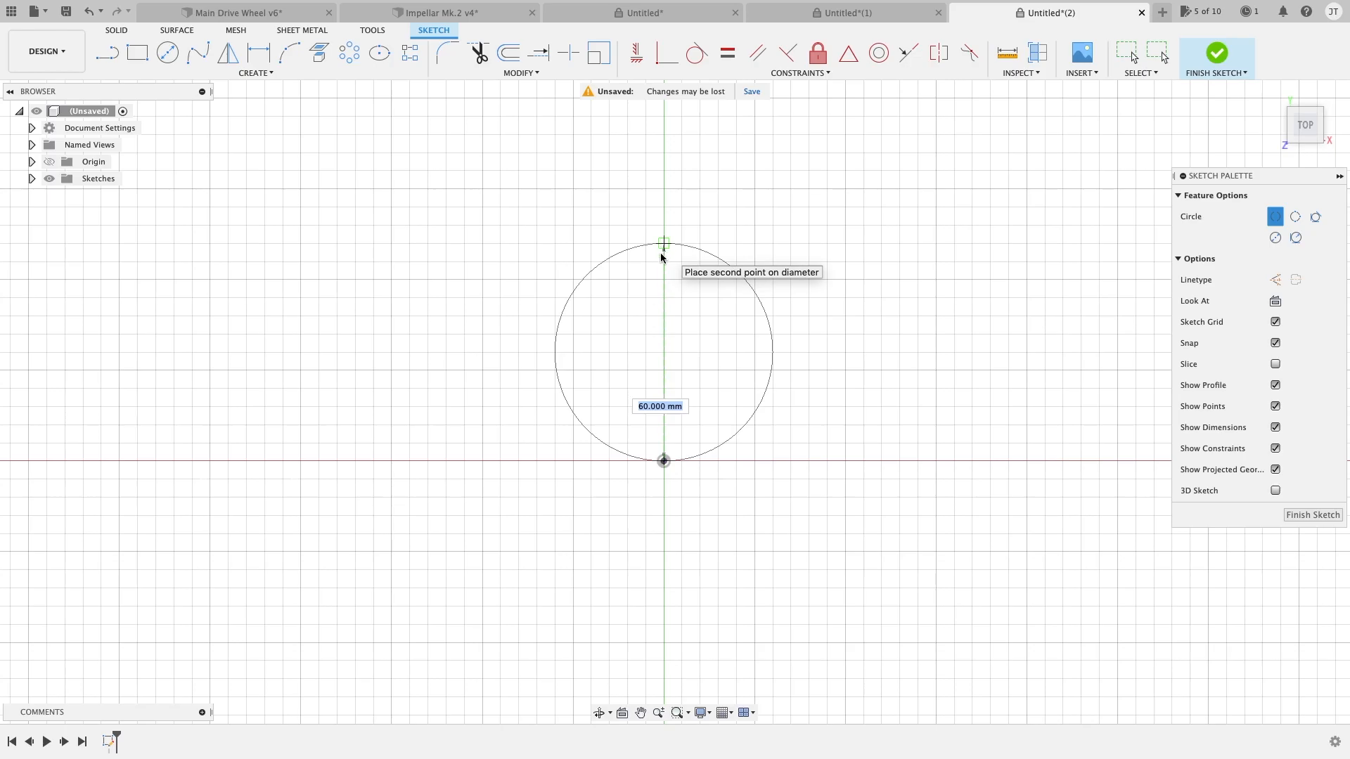
mouse_move(662, 409)
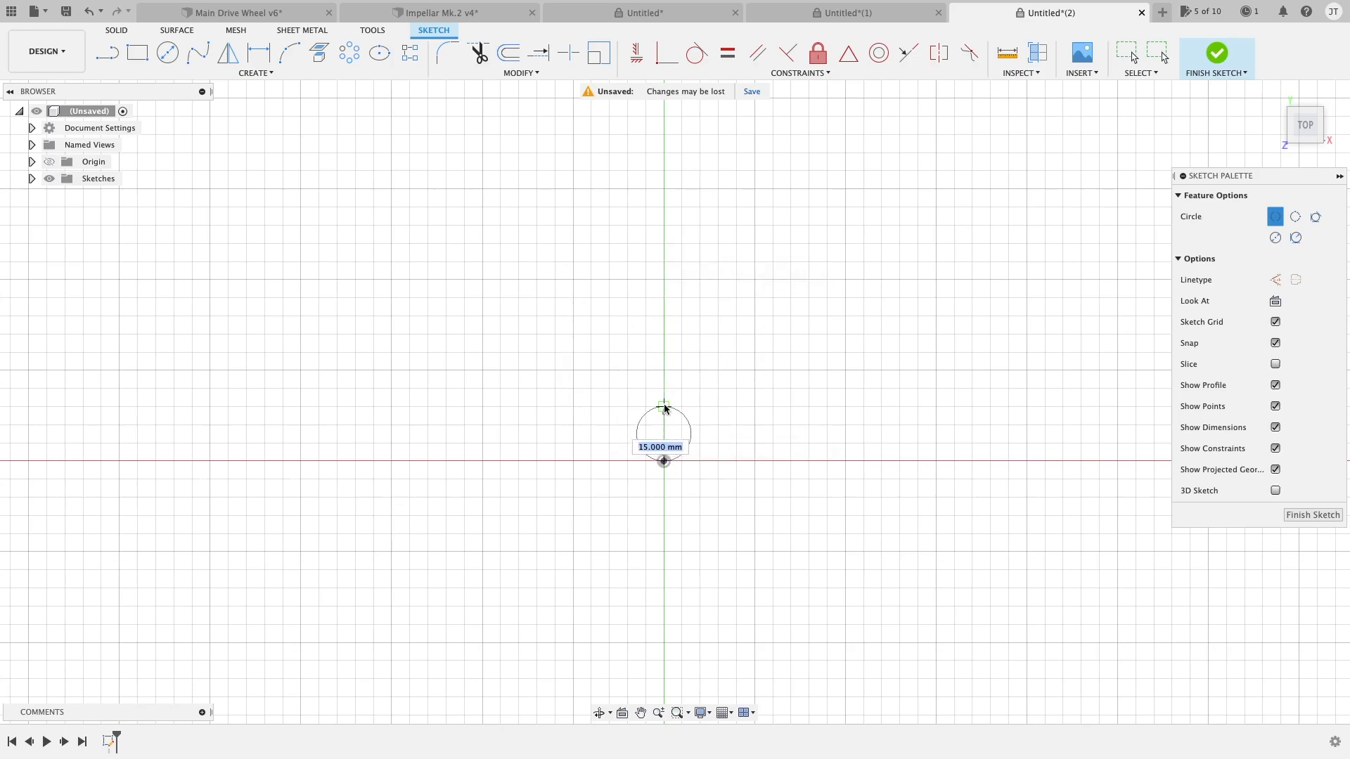
drag(662, 409, 662, 256)
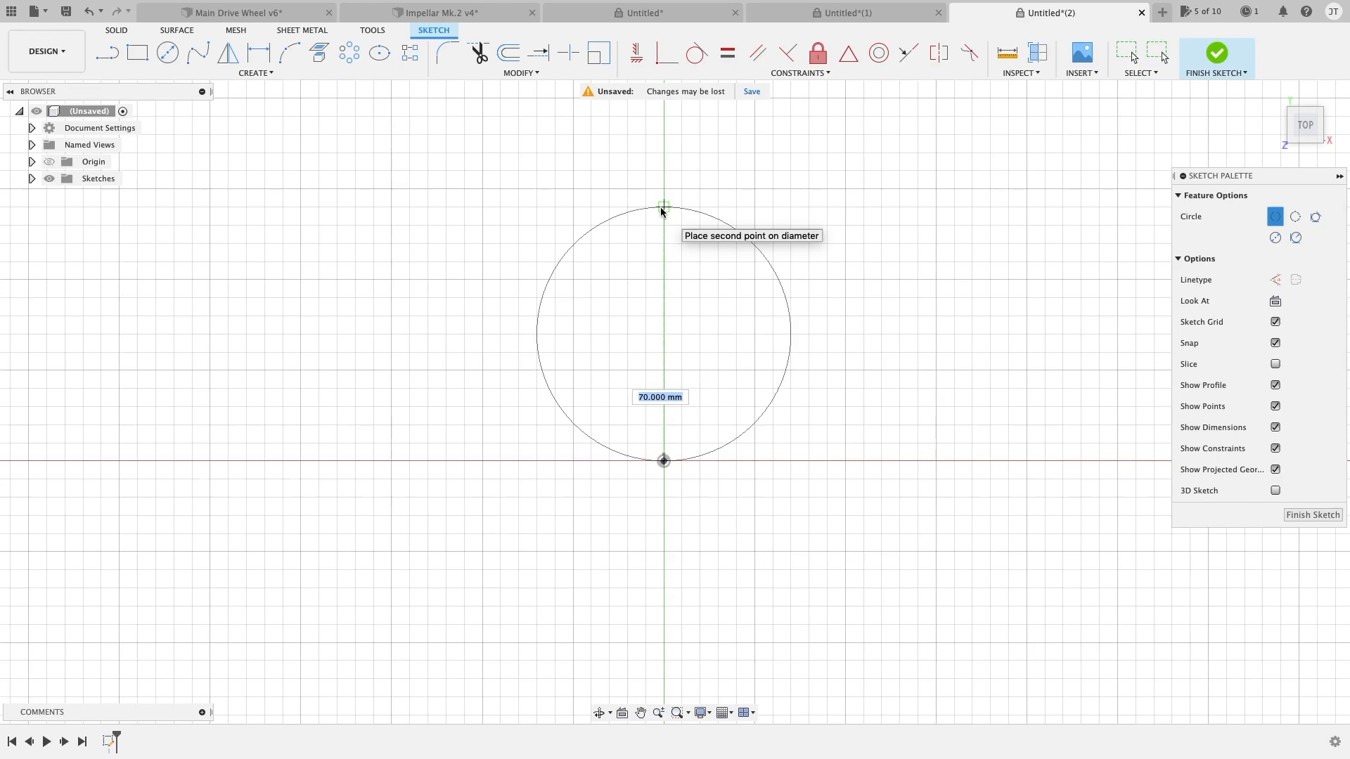
click(663, 205)
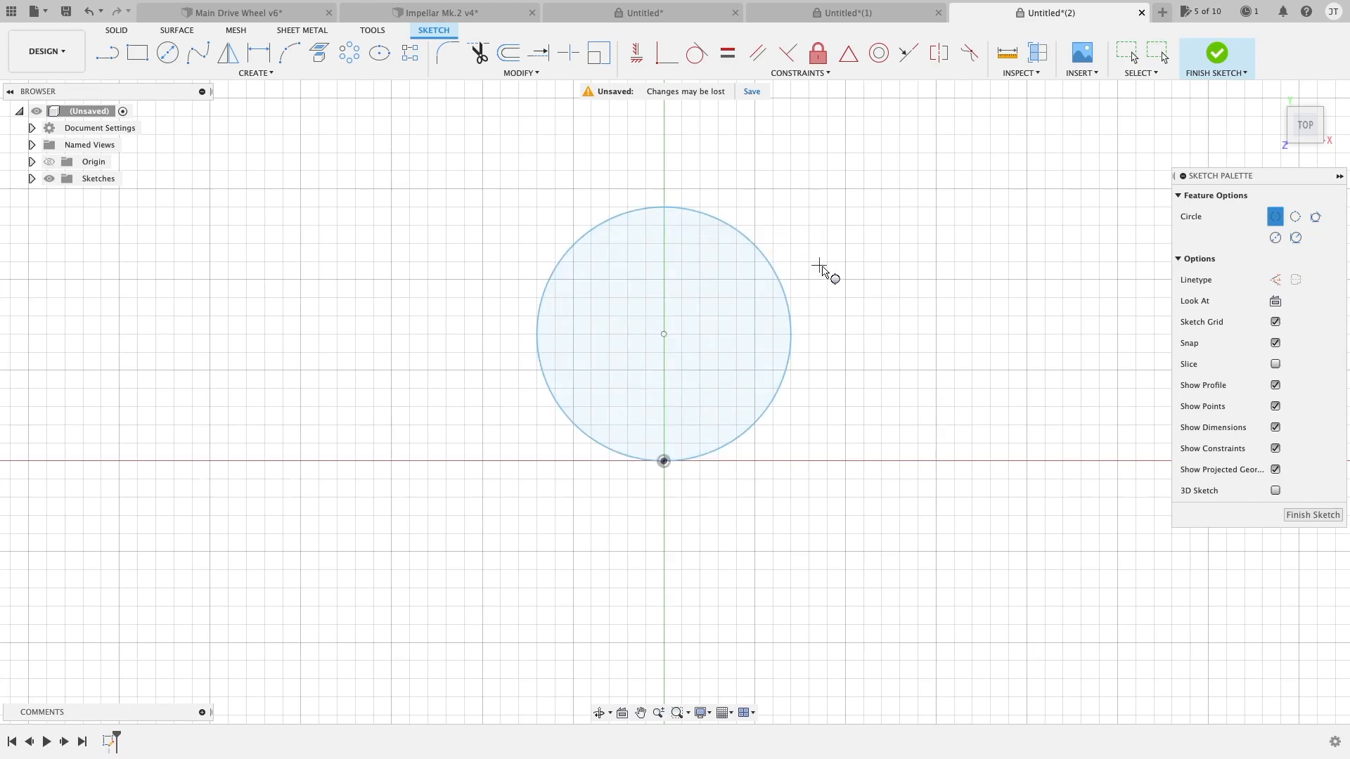
mouse_move(718, 305)
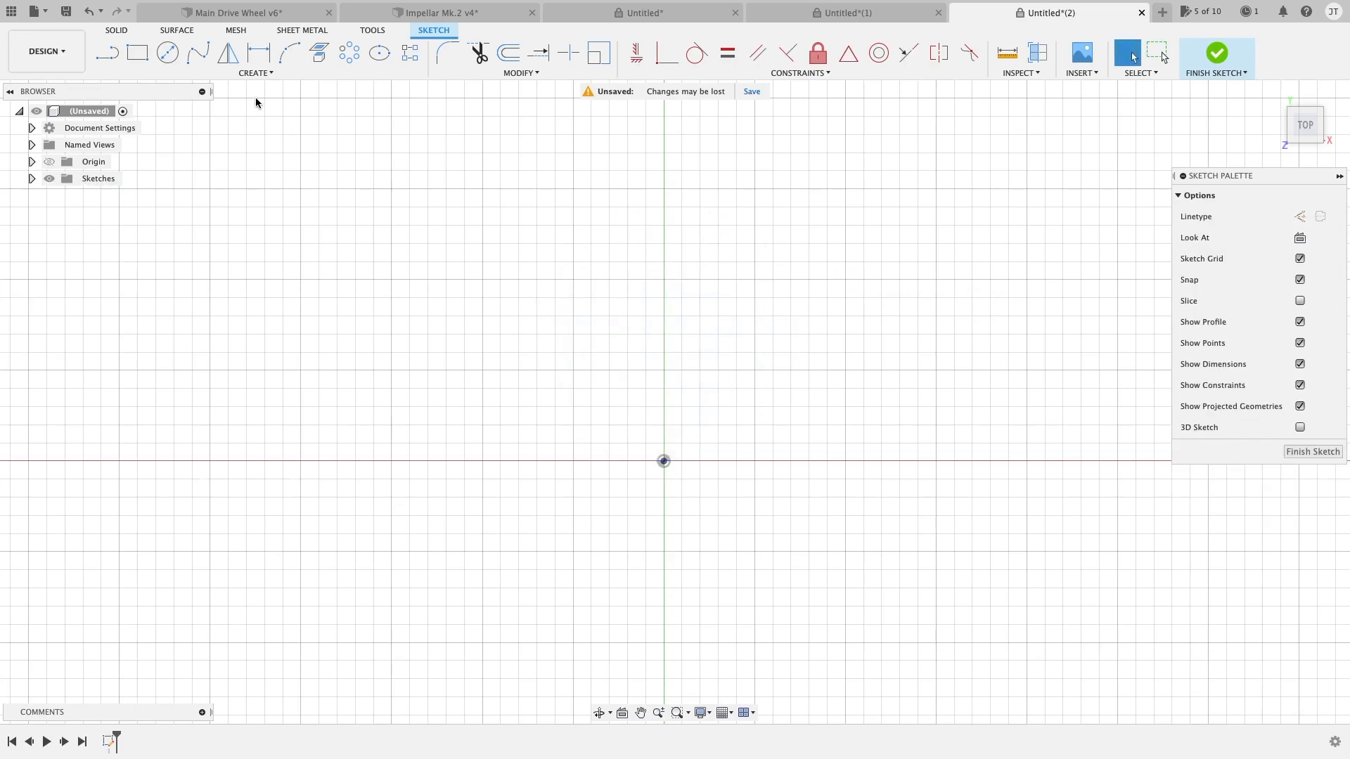
Draw a three-point circle above the origin, then remove it from the sketch.
click(255, 71)
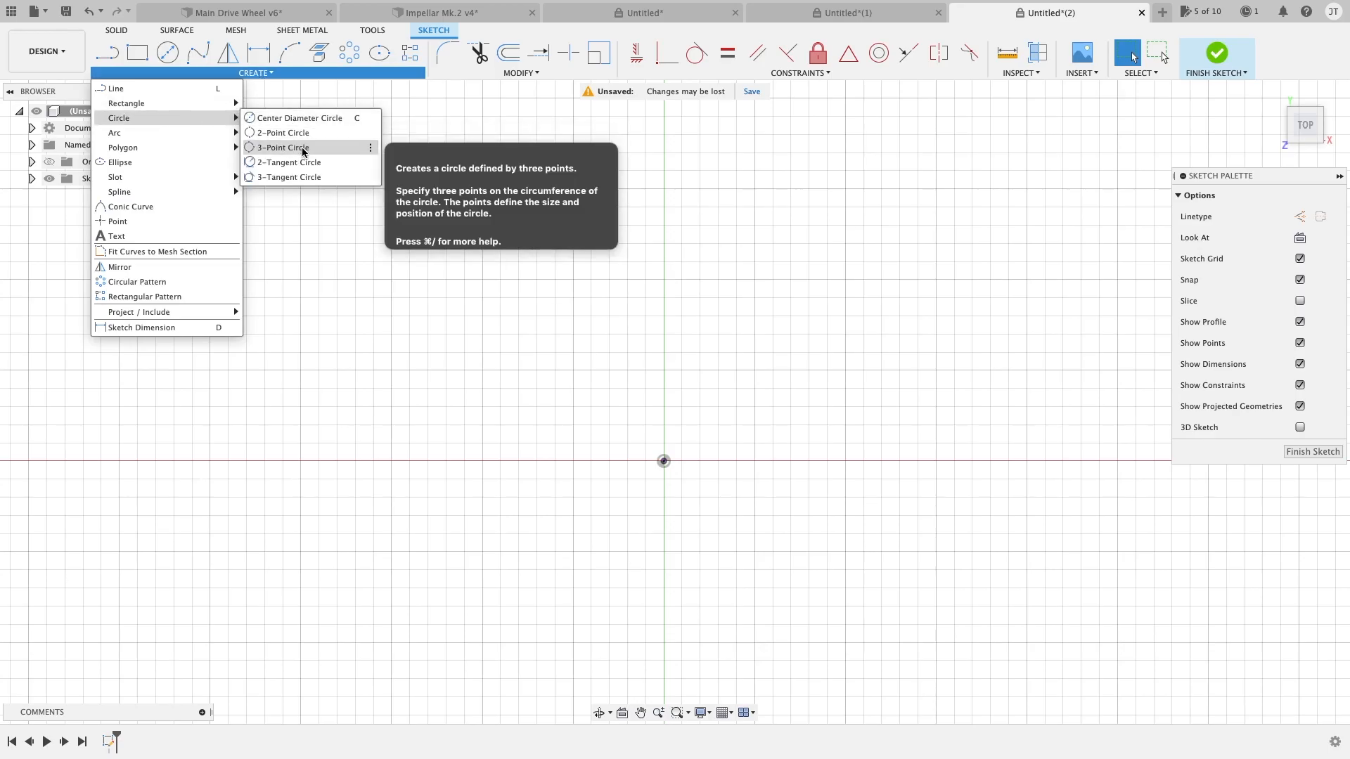
click(284, 148)
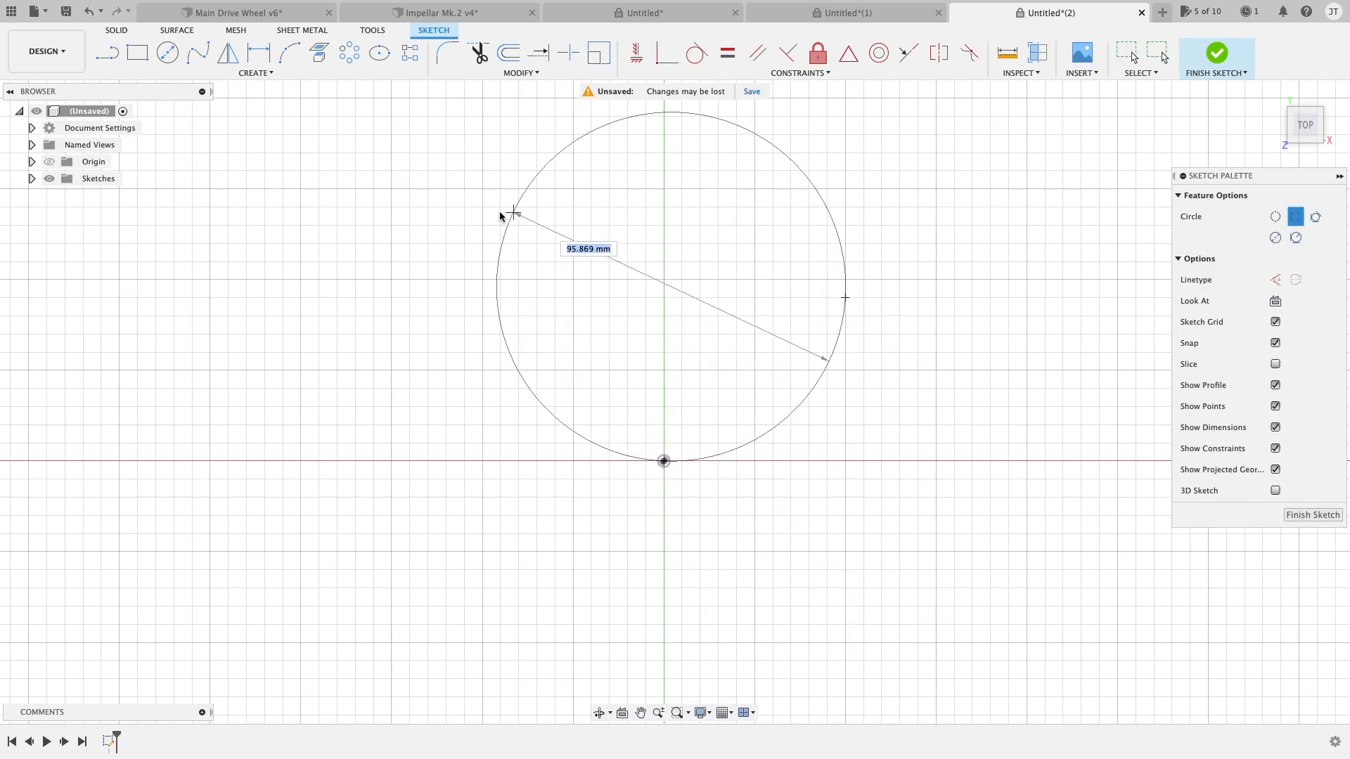
drag(511, 212, 502, 239)
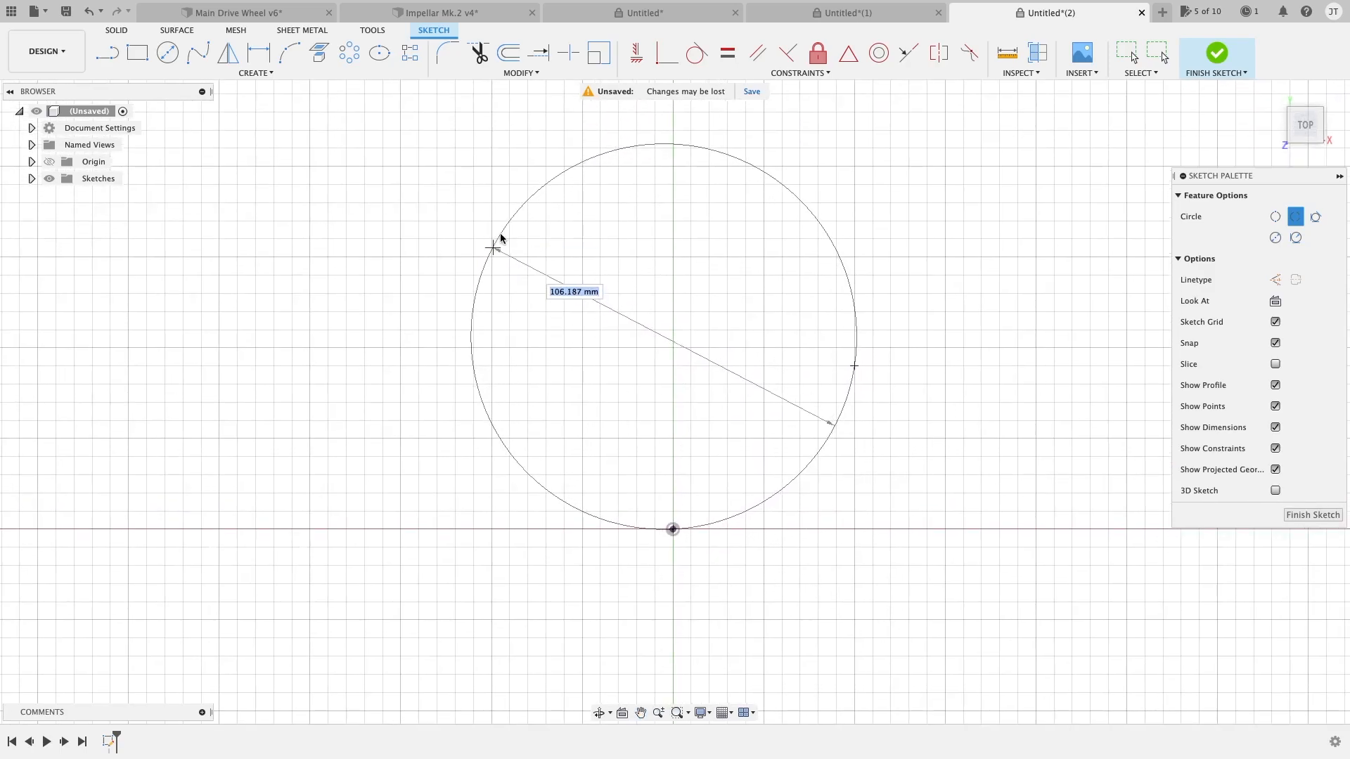
drag(502, 239, 535, 239)
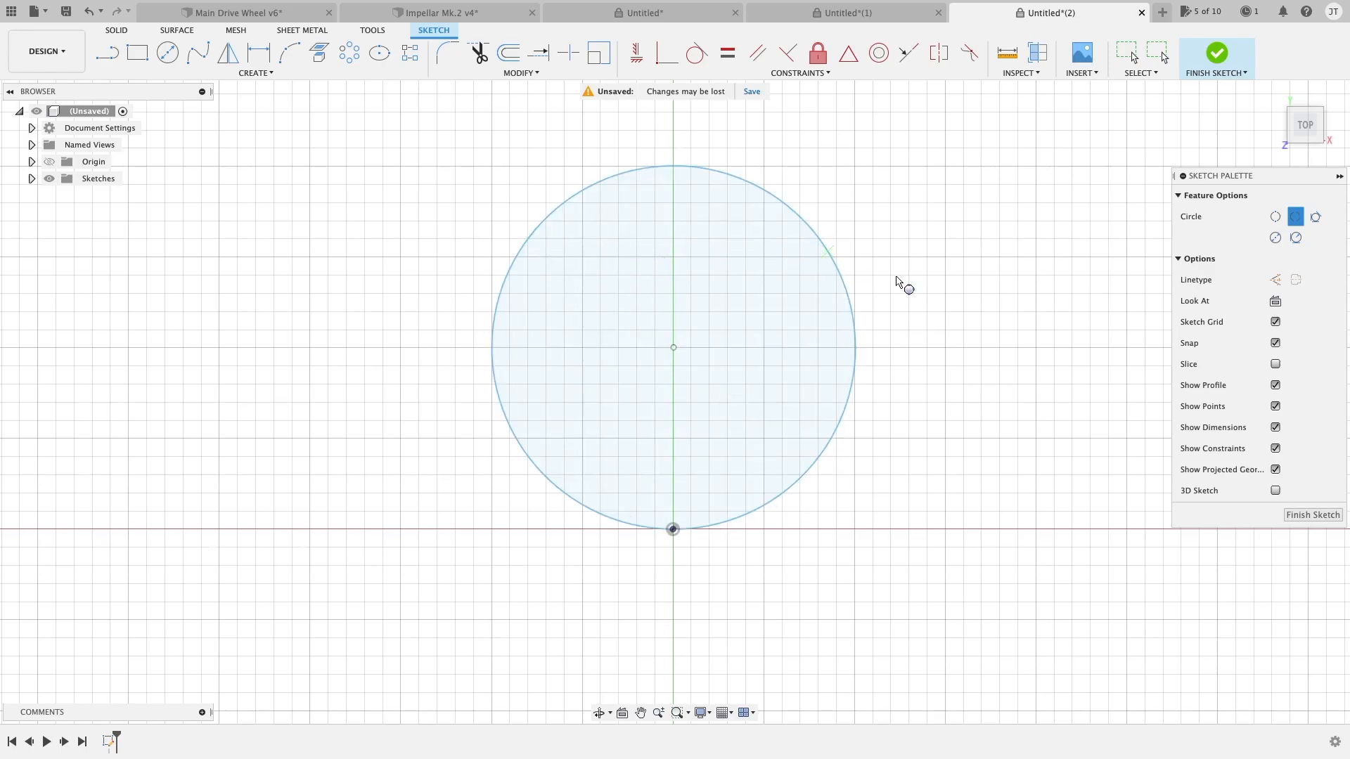
mouse_move(856, 314)
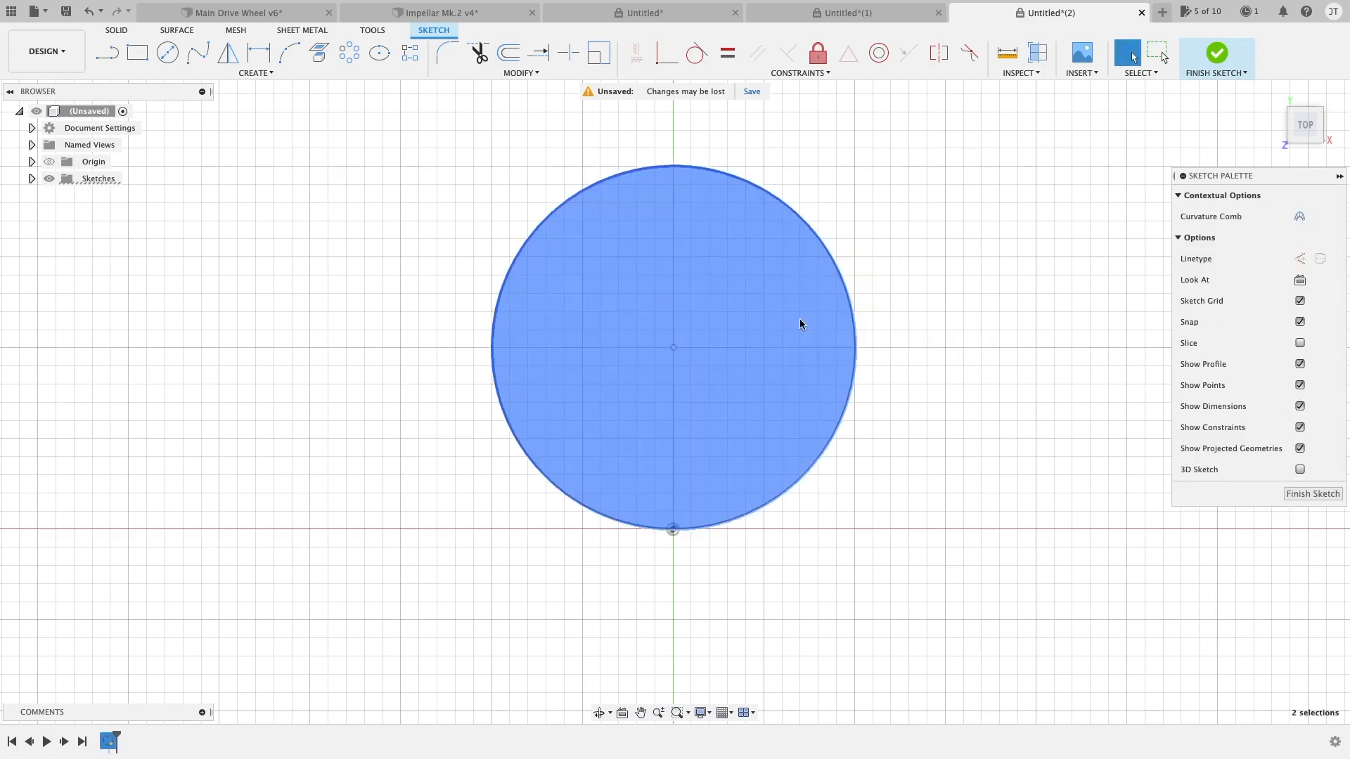
click(256, 72)
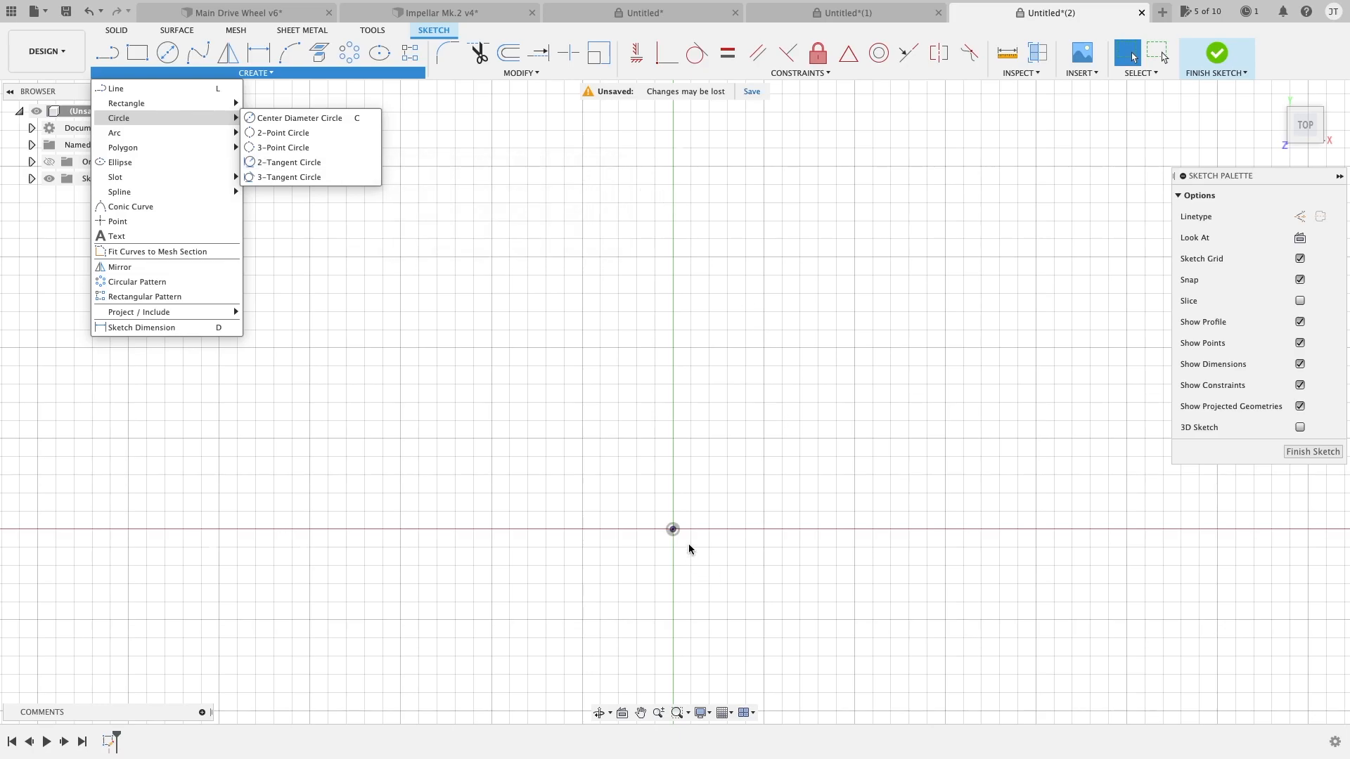
Review the 2-Tangent and 3-Tangent Circle options in the Create menu.
click(620, 337)
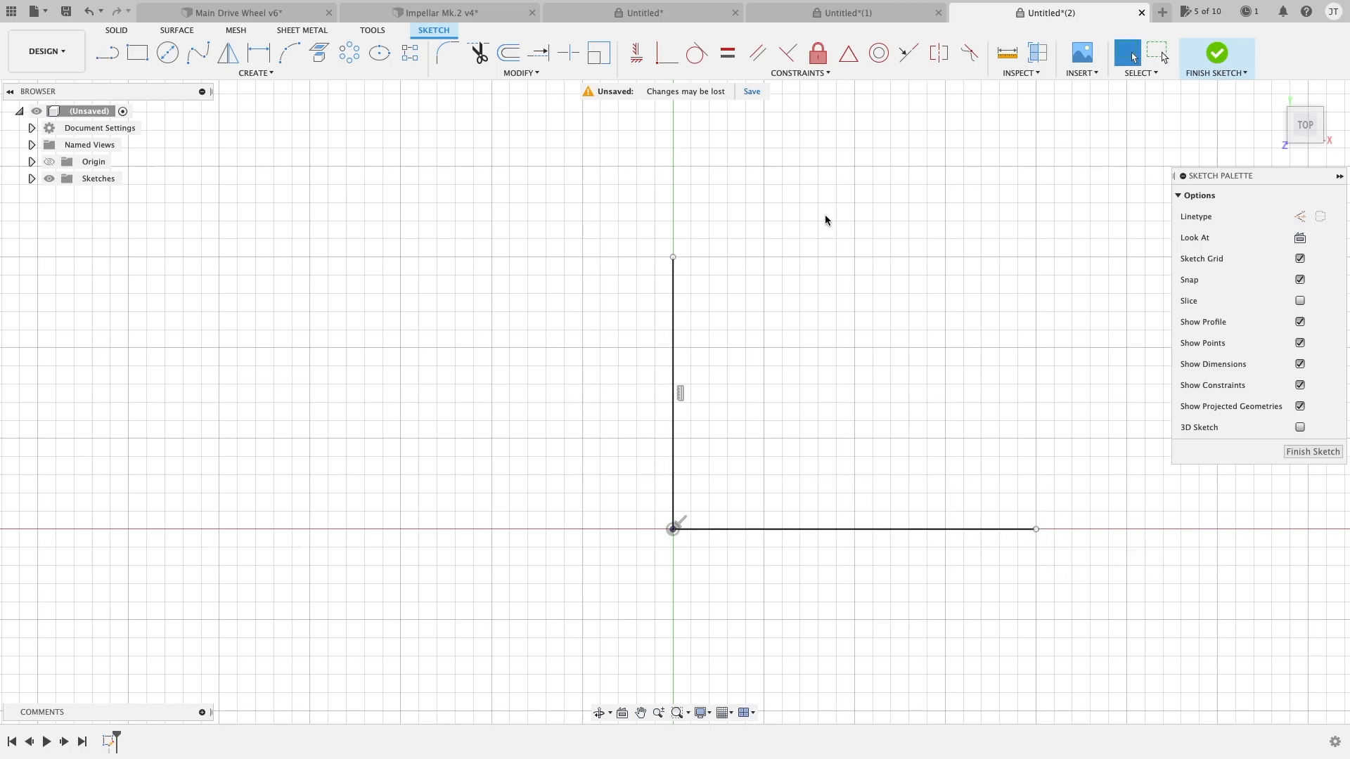
click(254, 71)
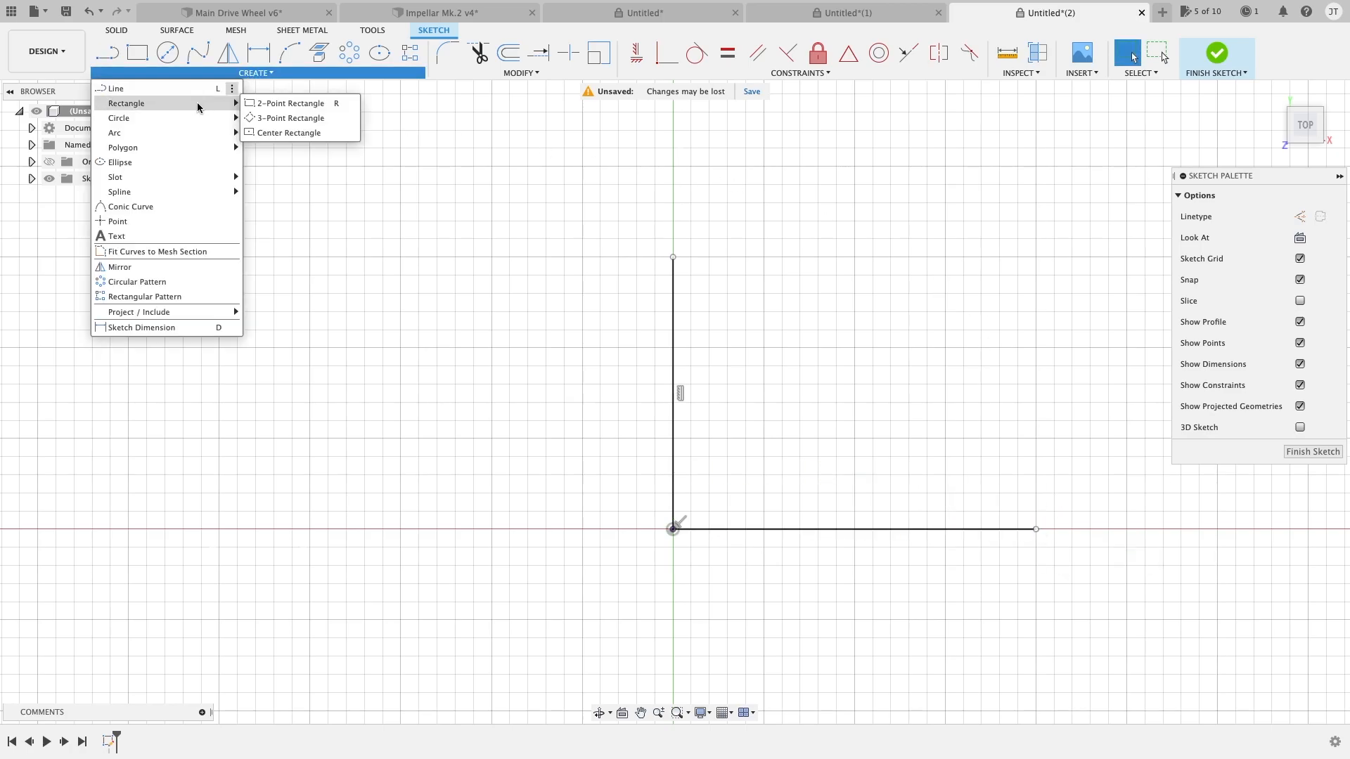
mouse_move(118, 119)
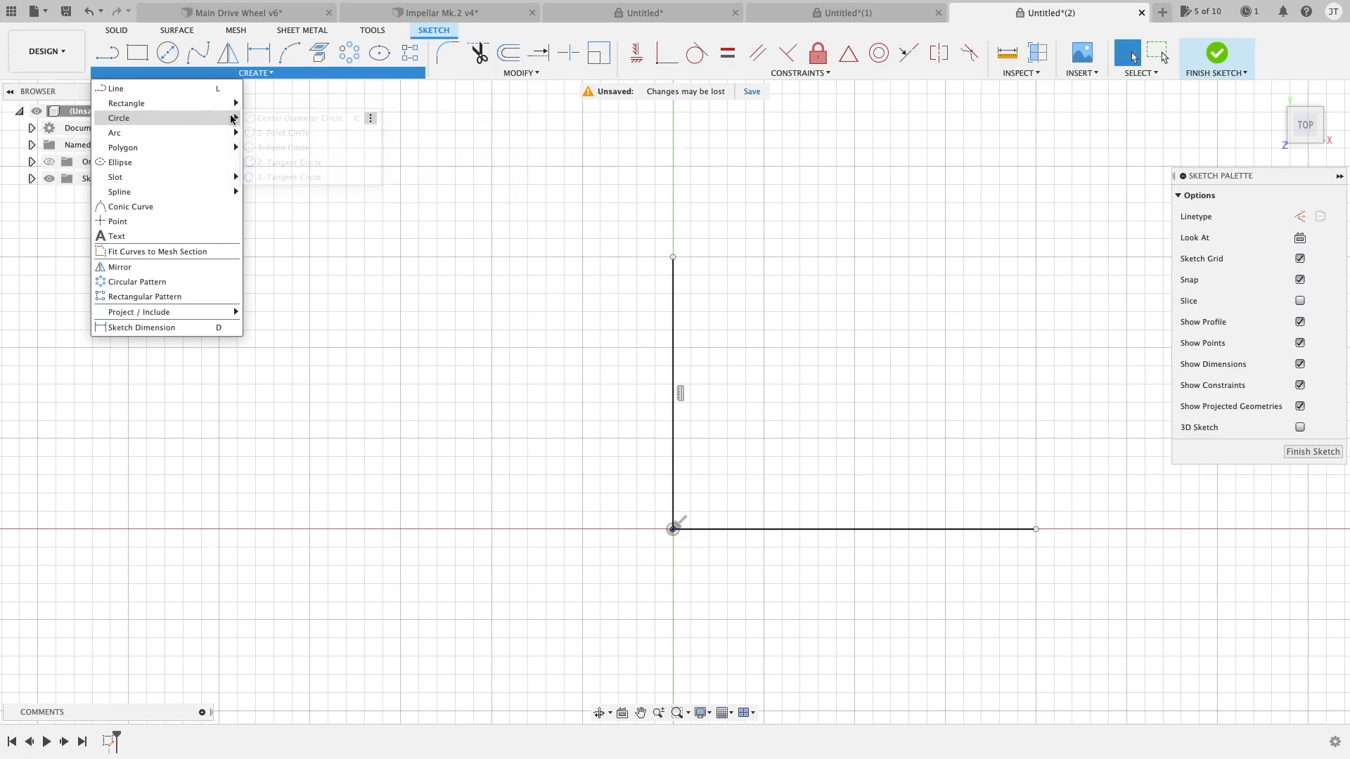
mouse_move(288, 177)
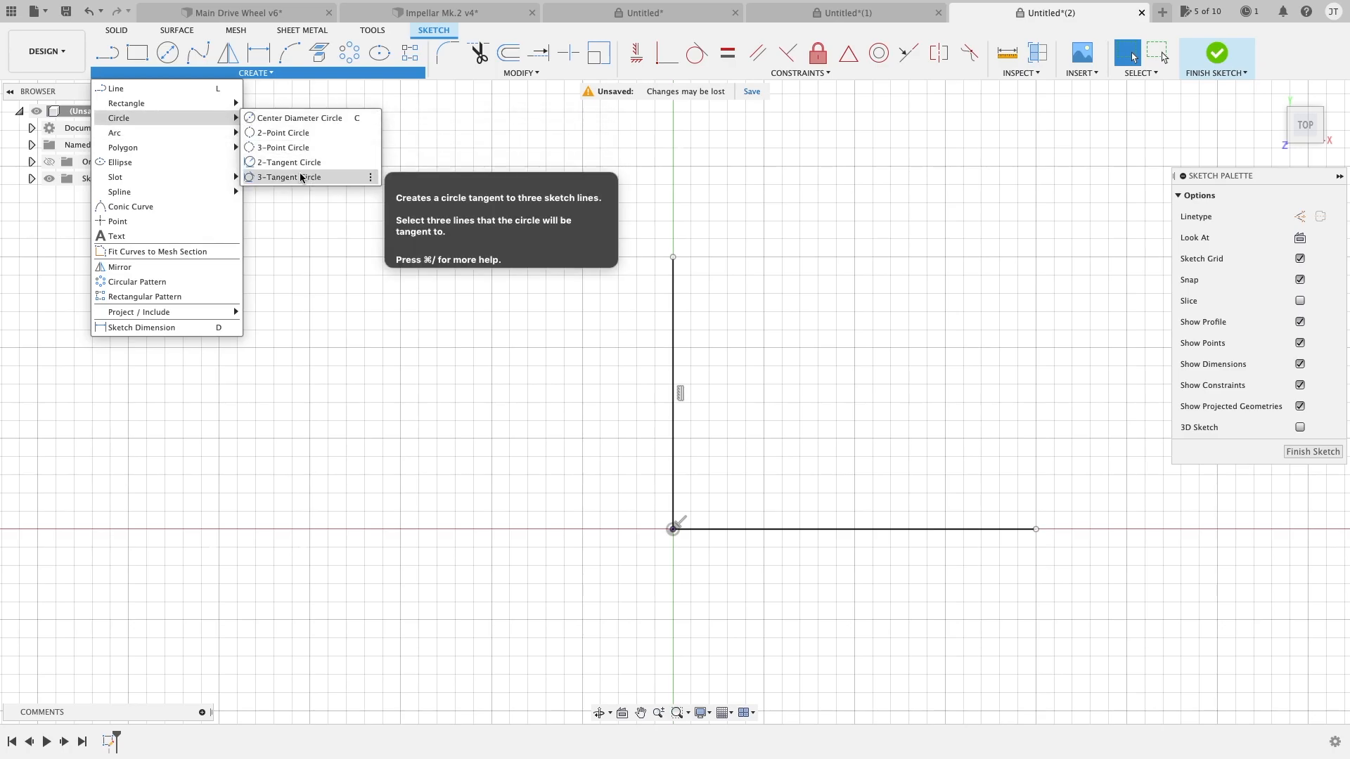
mouse_move(288, 162)
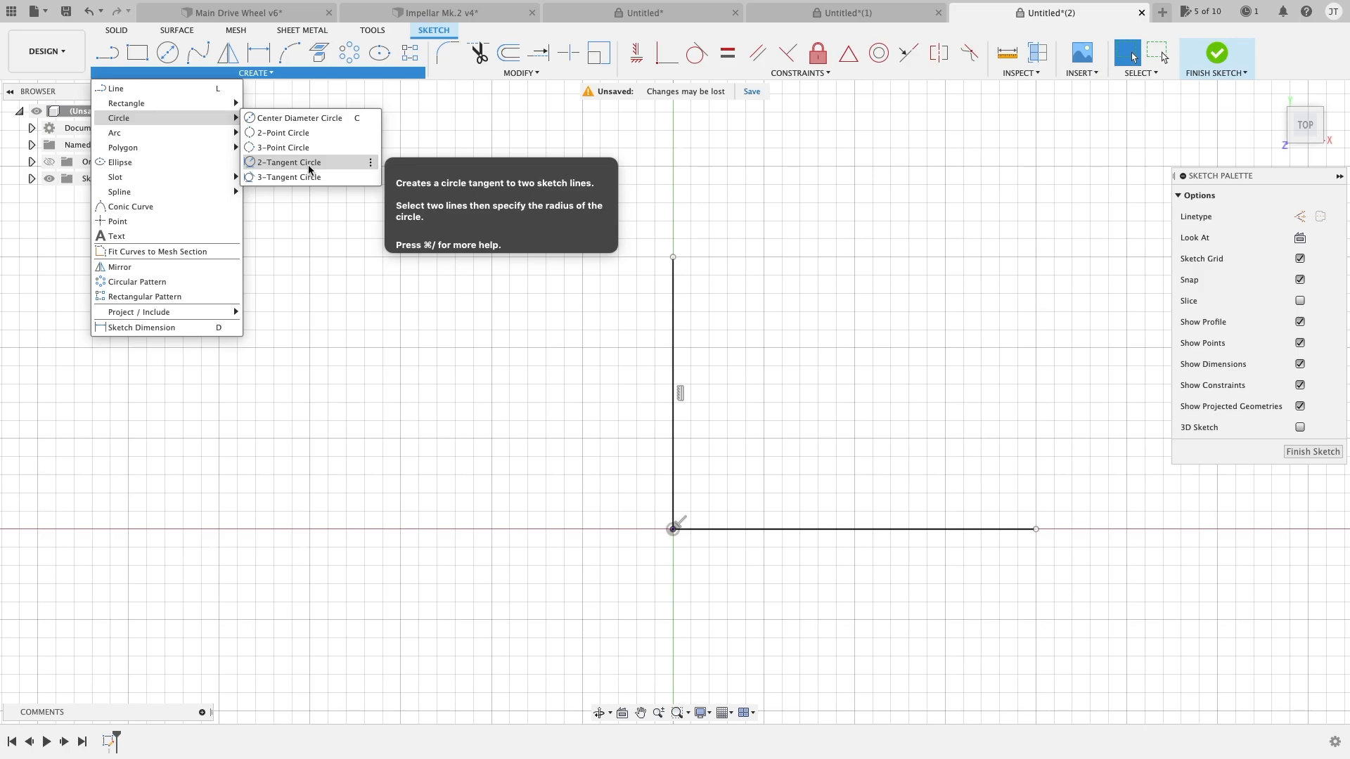
Try a 2-tangent circle touching the vertical and horizontal lines, then cancel it.
click(287, 162)
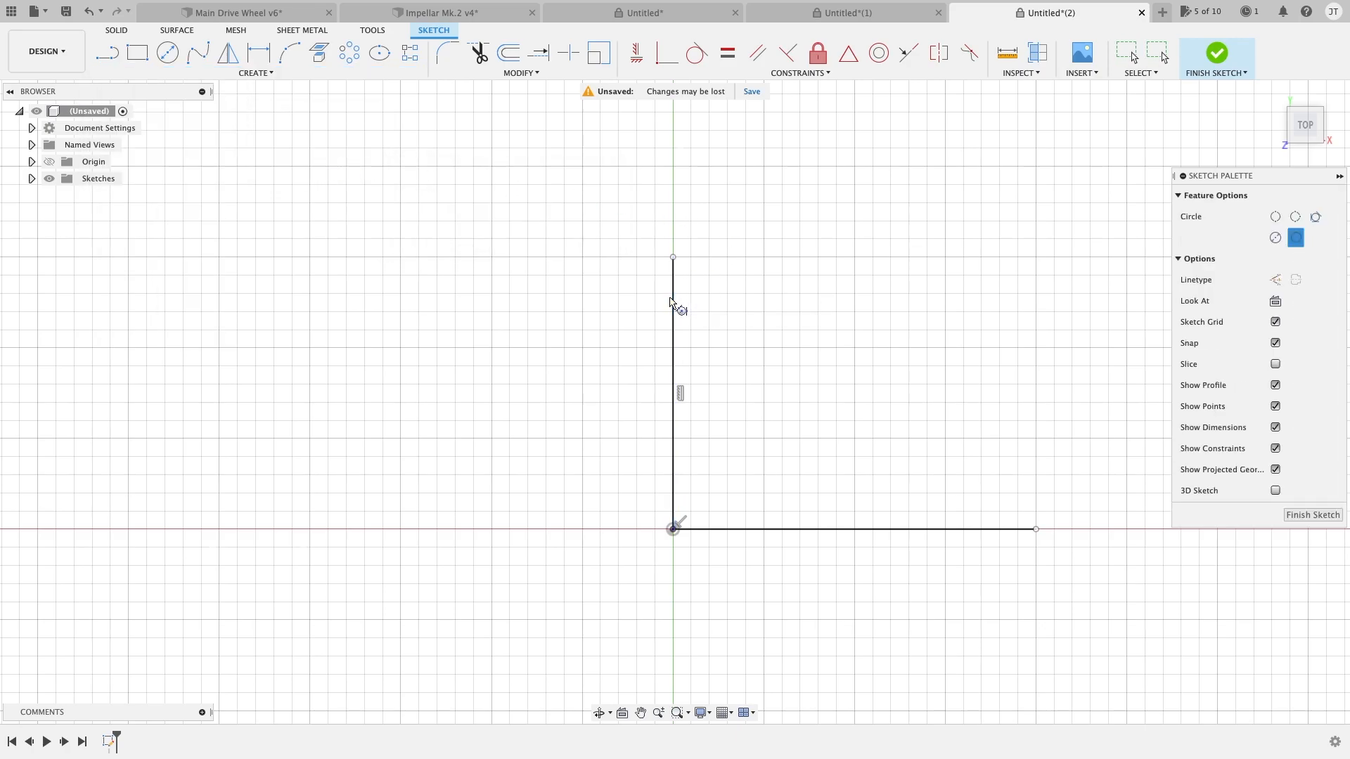
click(860, 529)
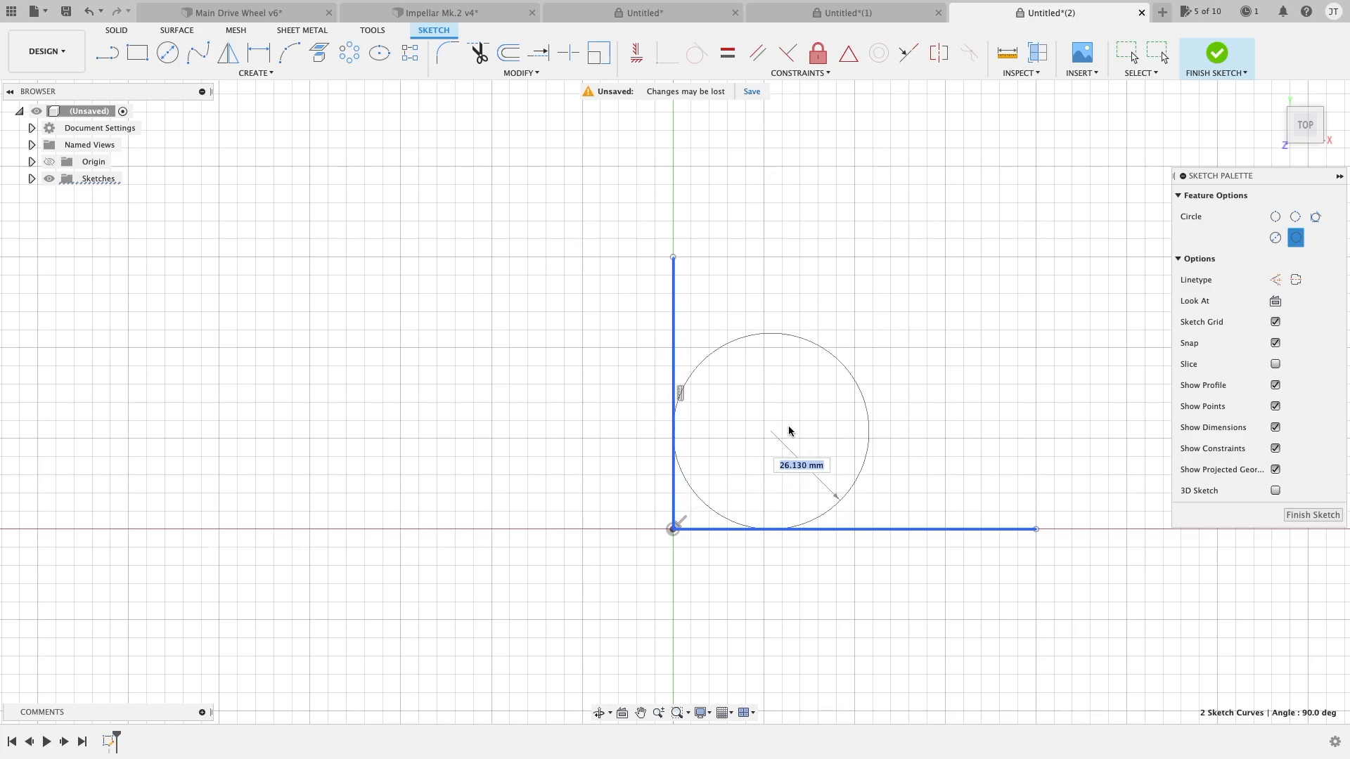
drag(790, 430, 818, 369)
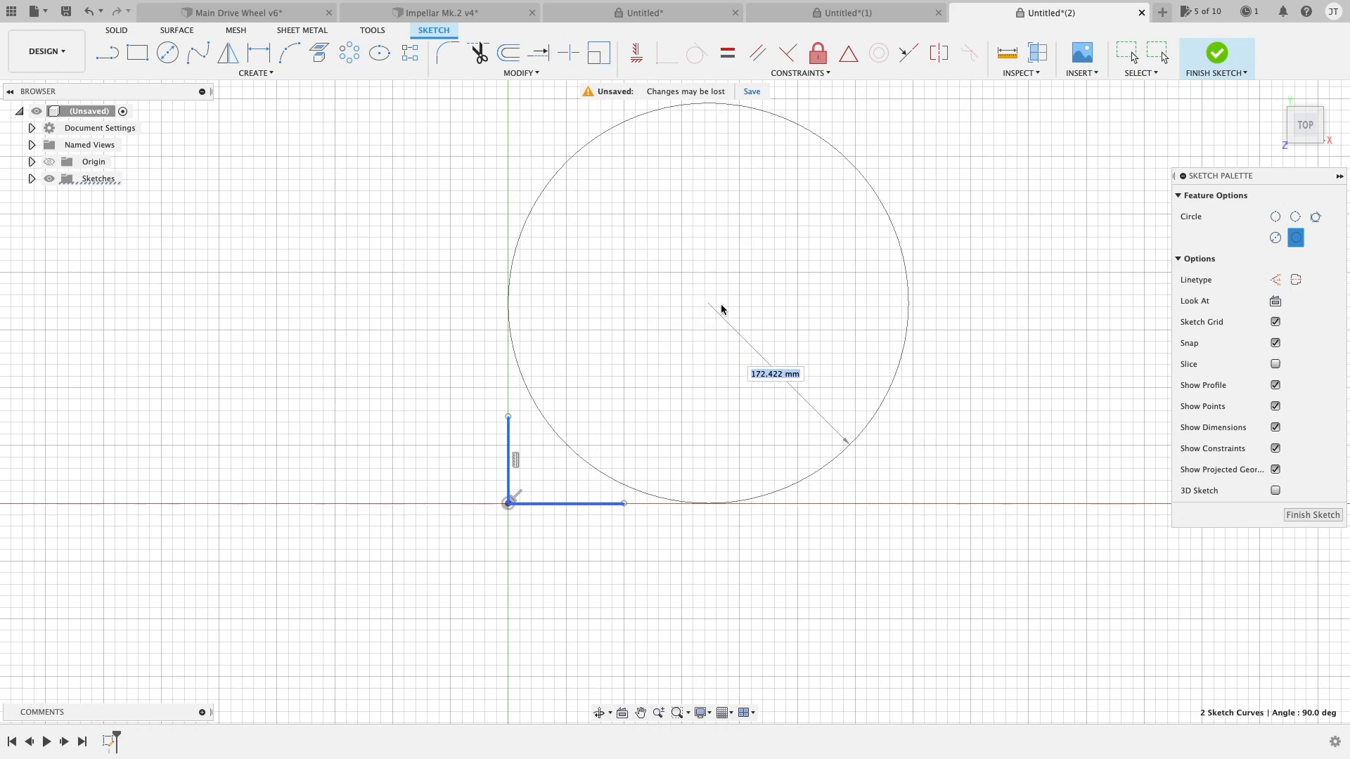
mouse_move(727, 316)
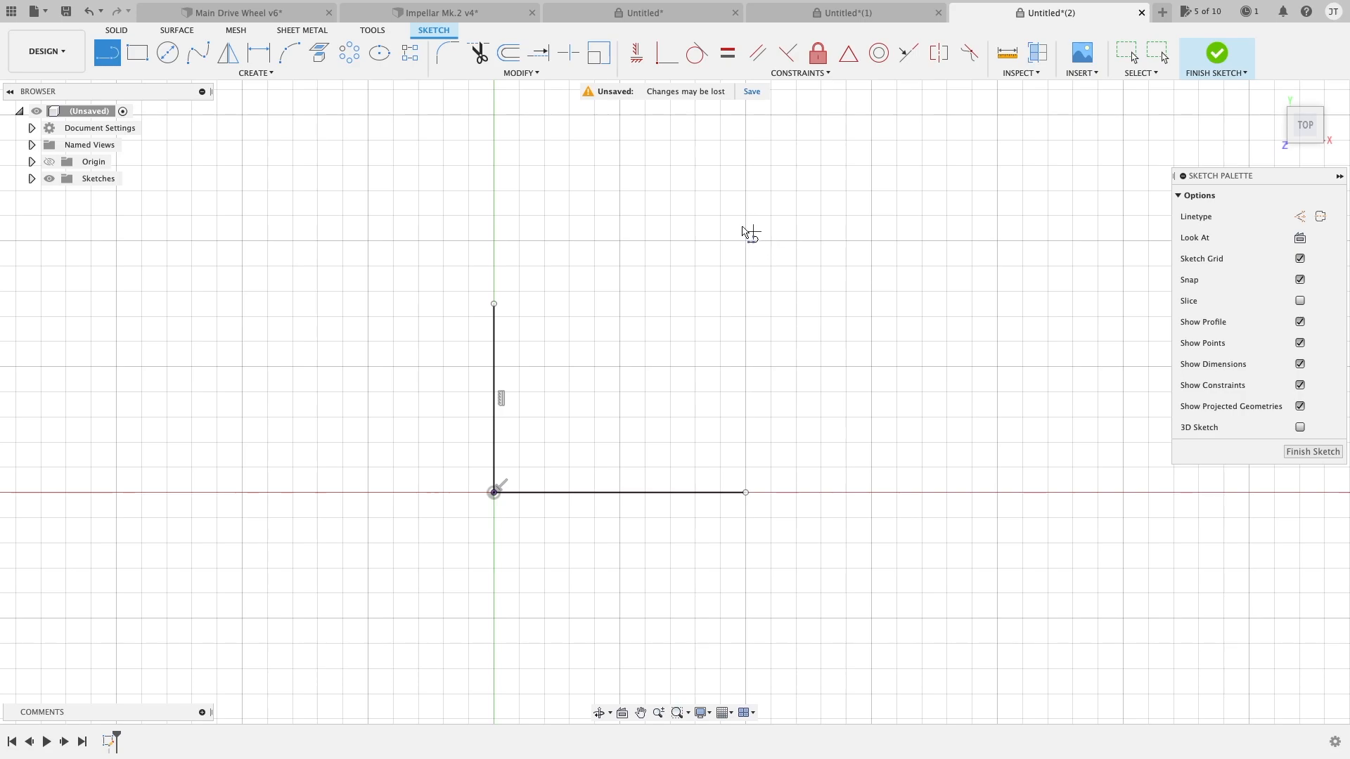
mouse_move(698, 166)
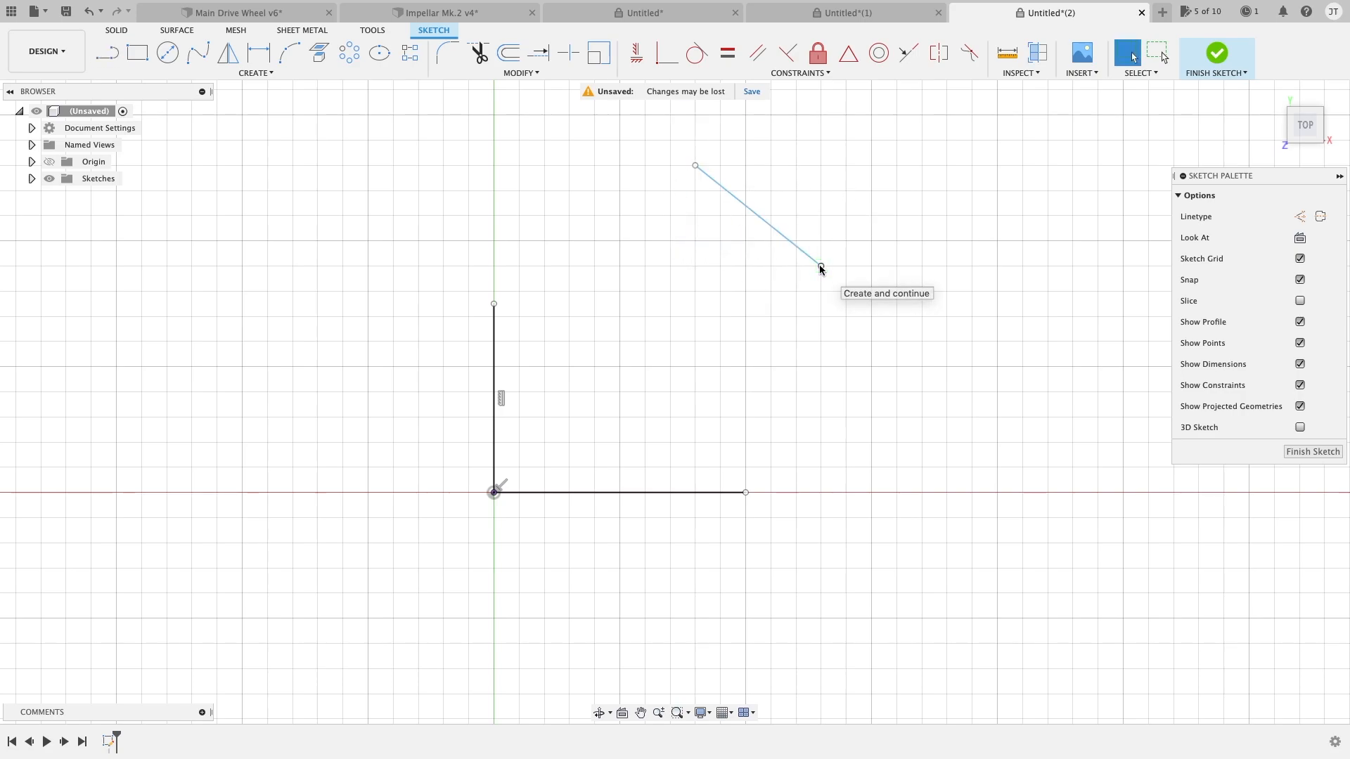
mouse_move(169, 53)
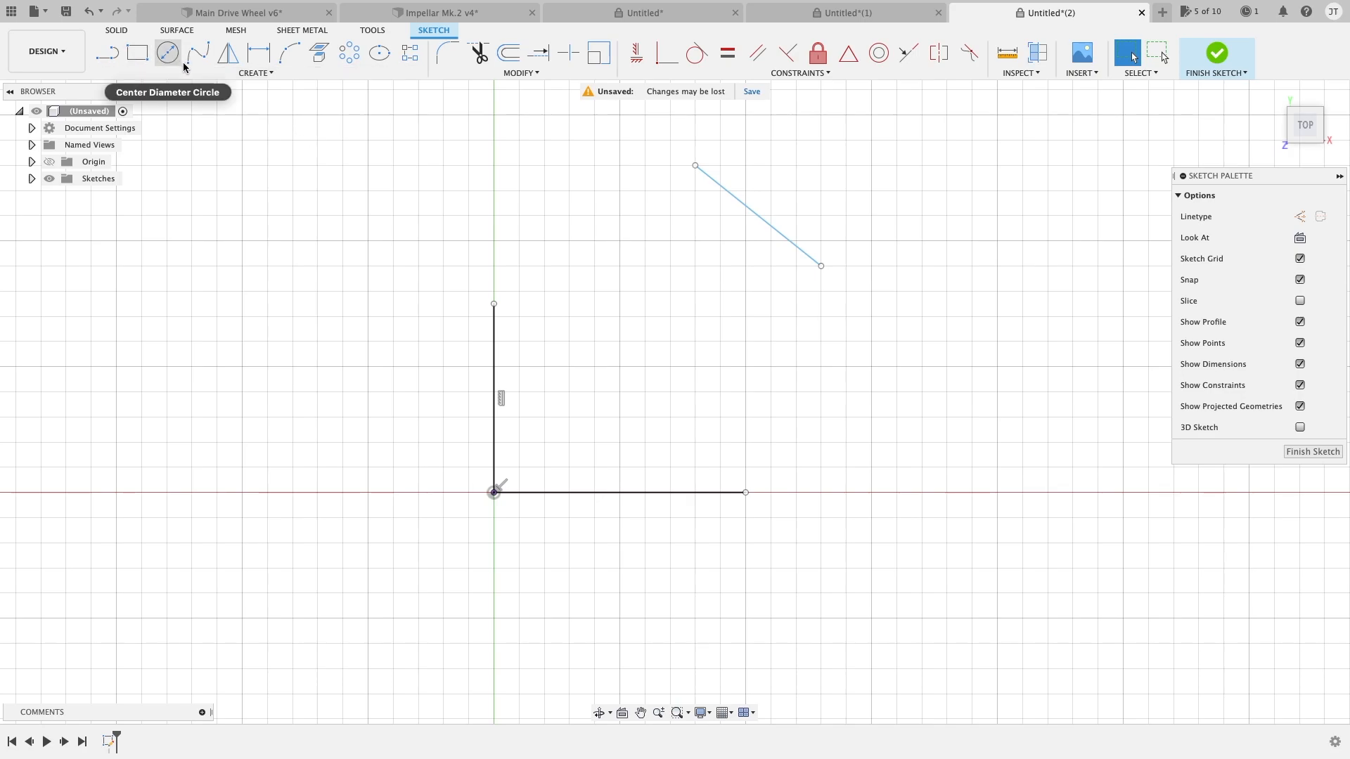
Draw a 3-tangent circle against the three lines, then delete all sketch geometry.
click(256, 72)
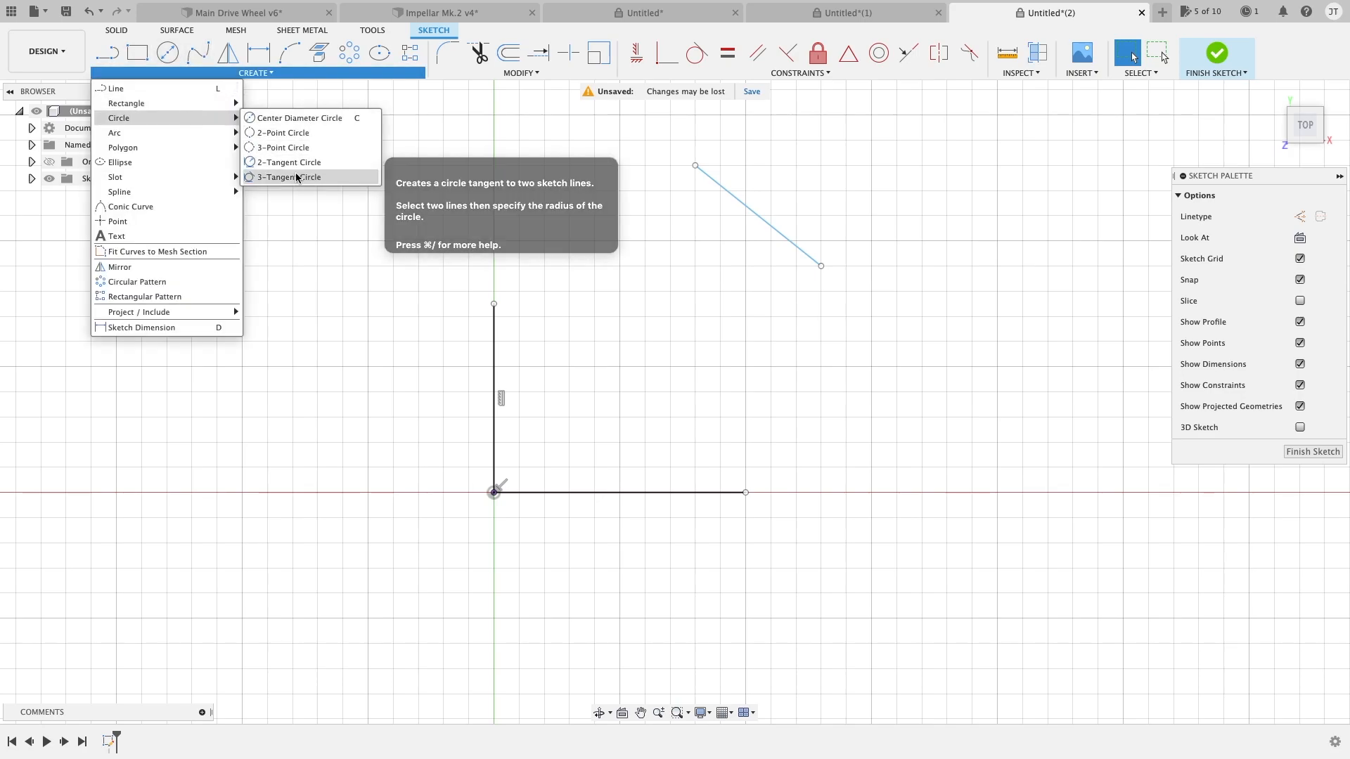
click(290, 177)
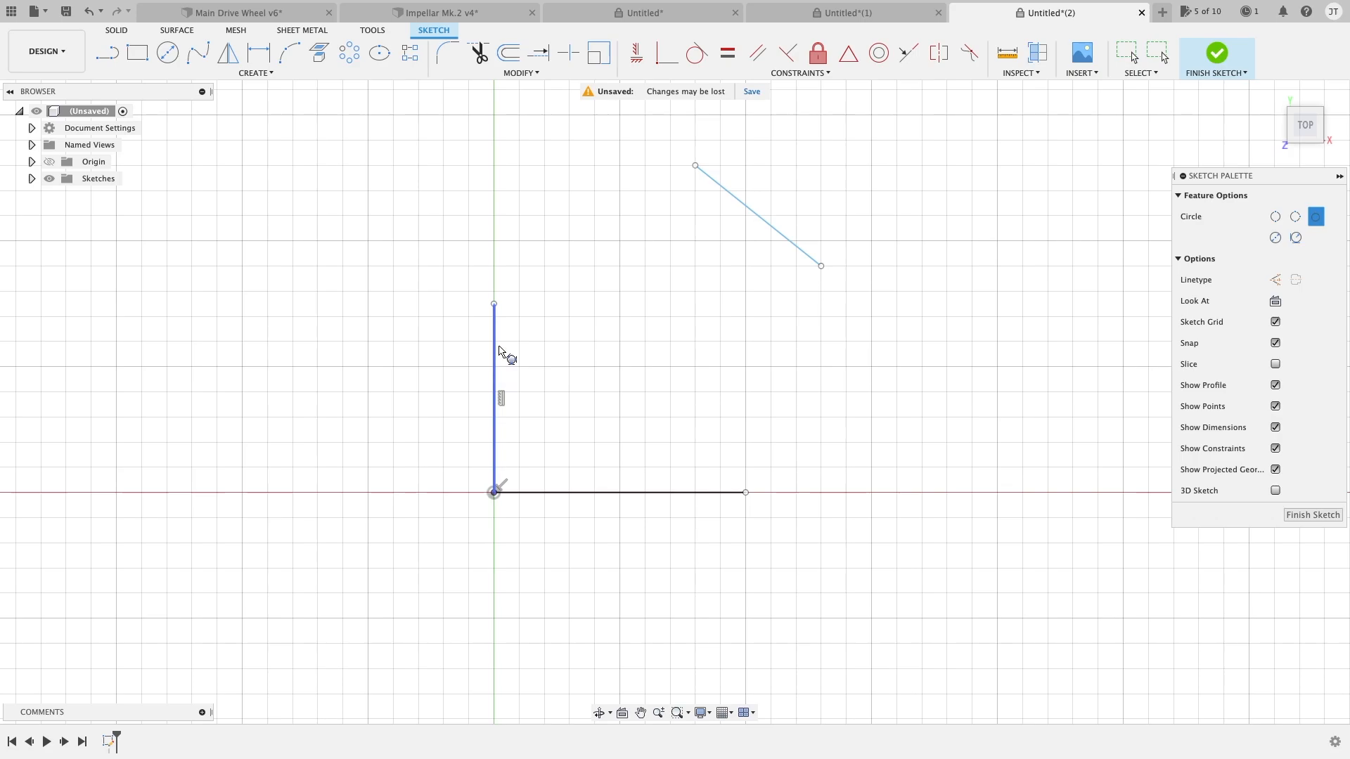
click(658, 492)
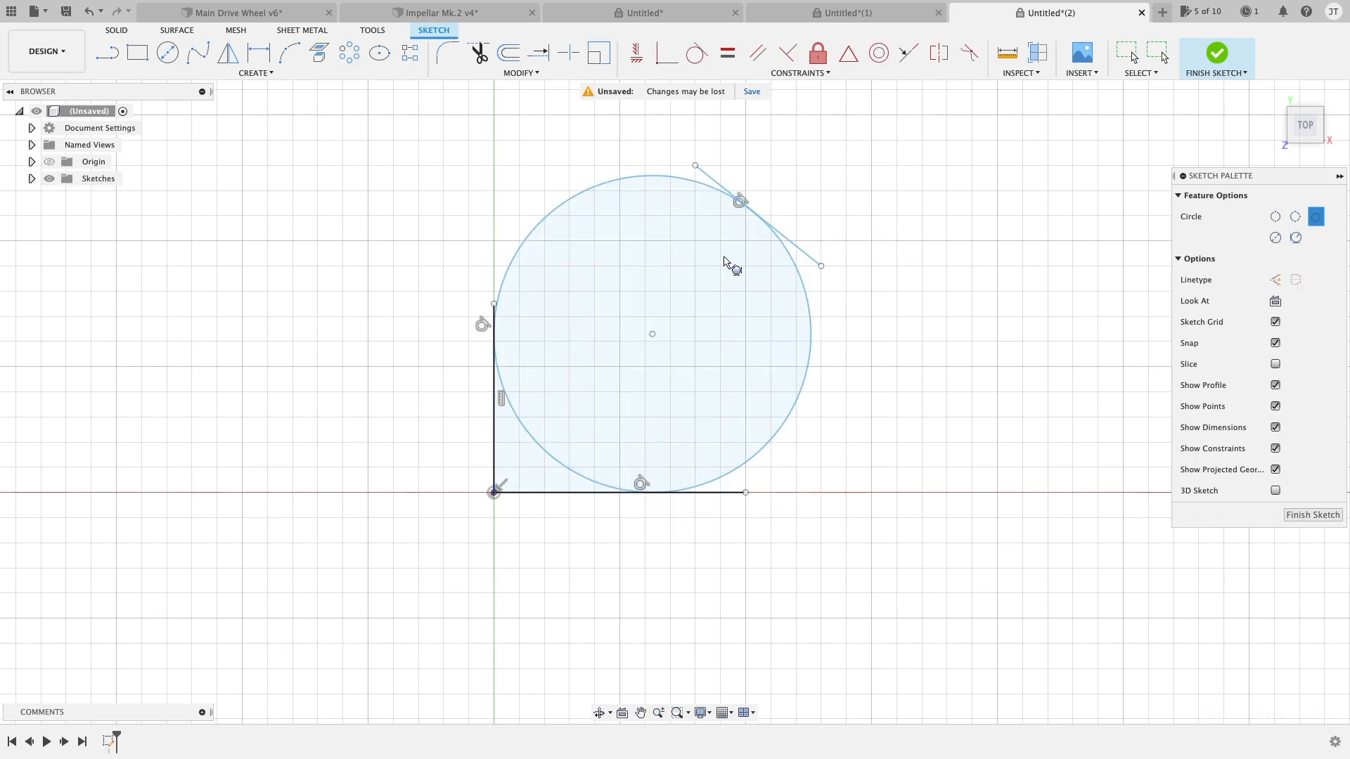
mouse_move(680, 297)
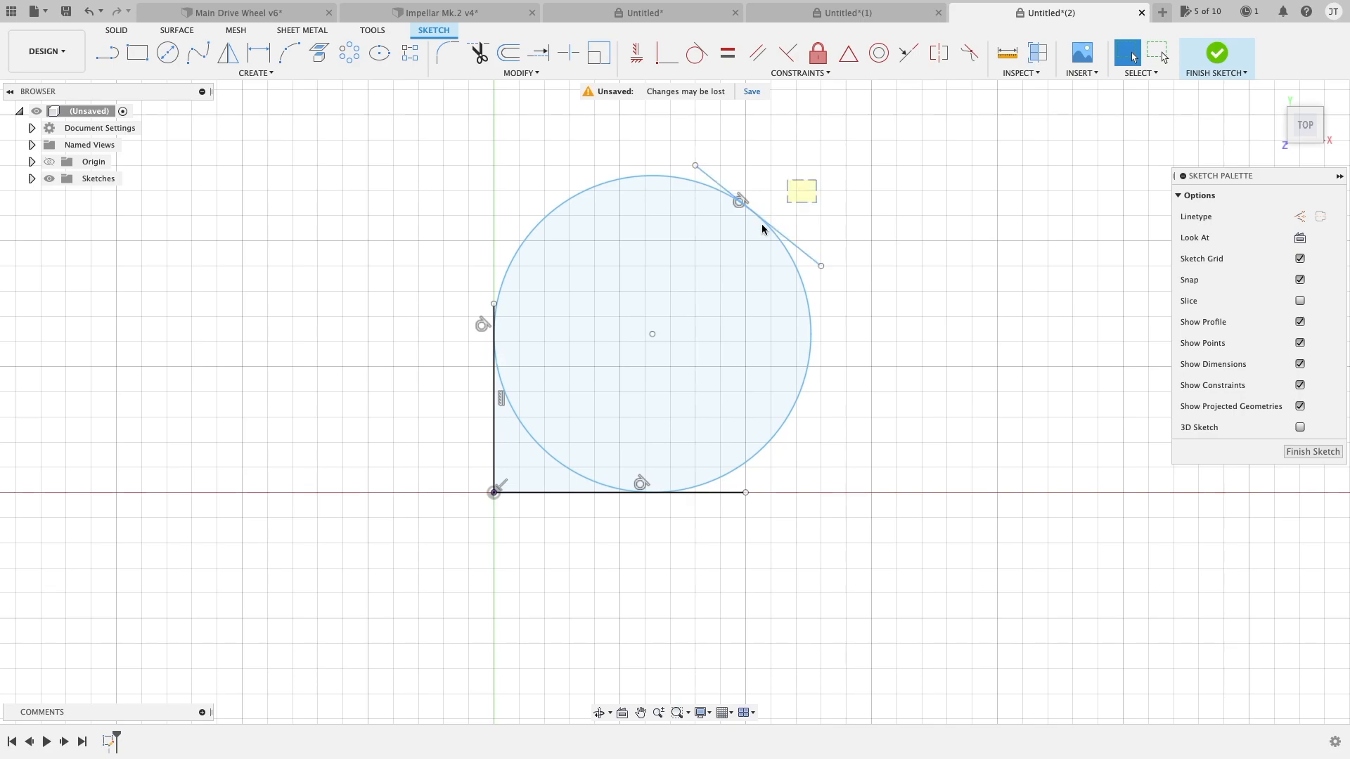
key(Delete)
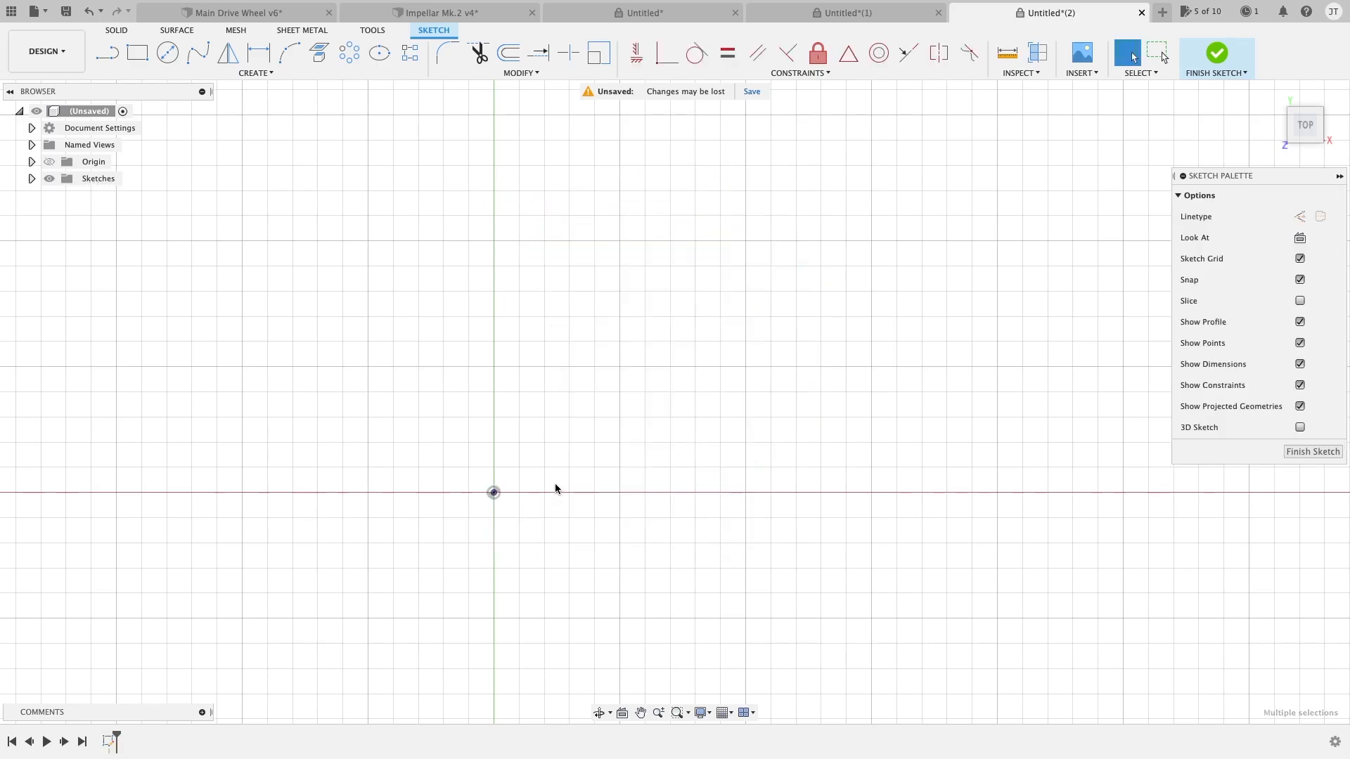
Show the arc-drawing methods under the sketch Create menu.
click(255, 72)
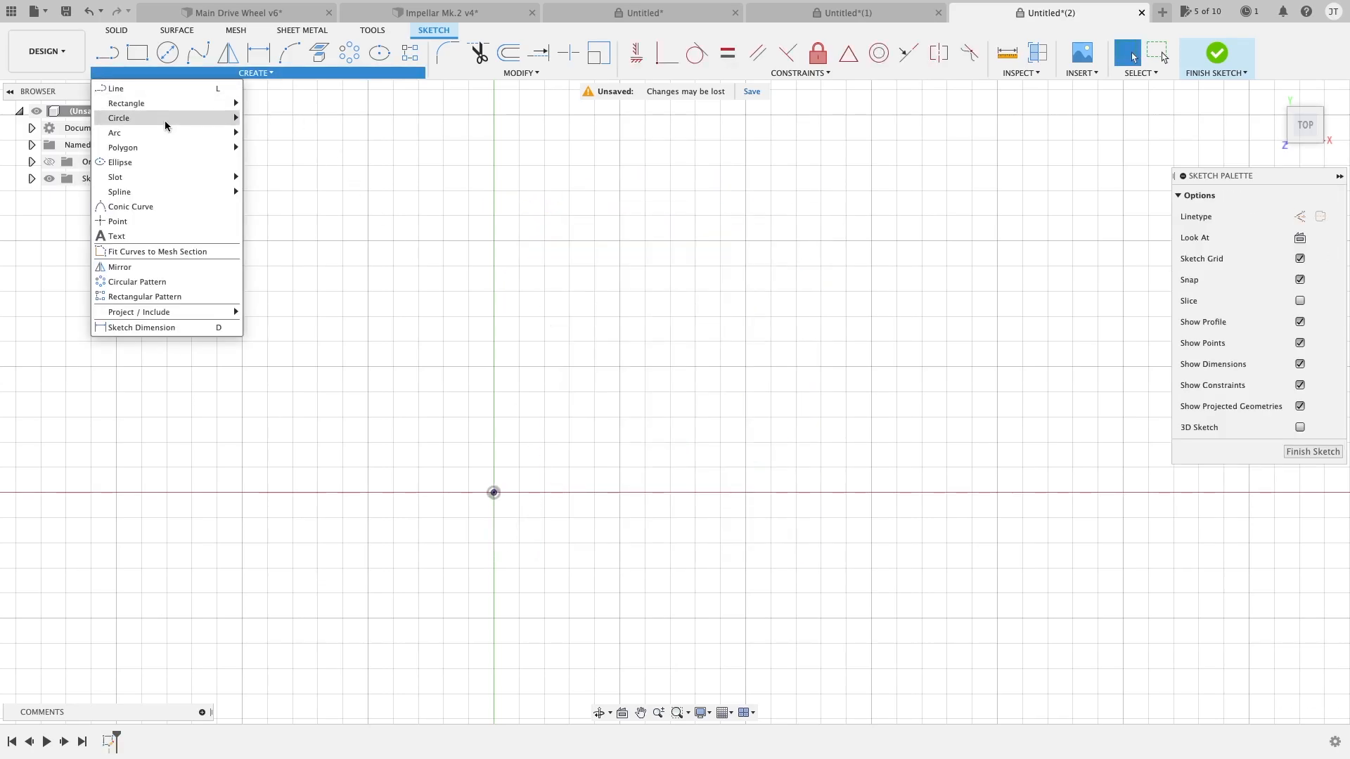
mouse_move(114, 132)
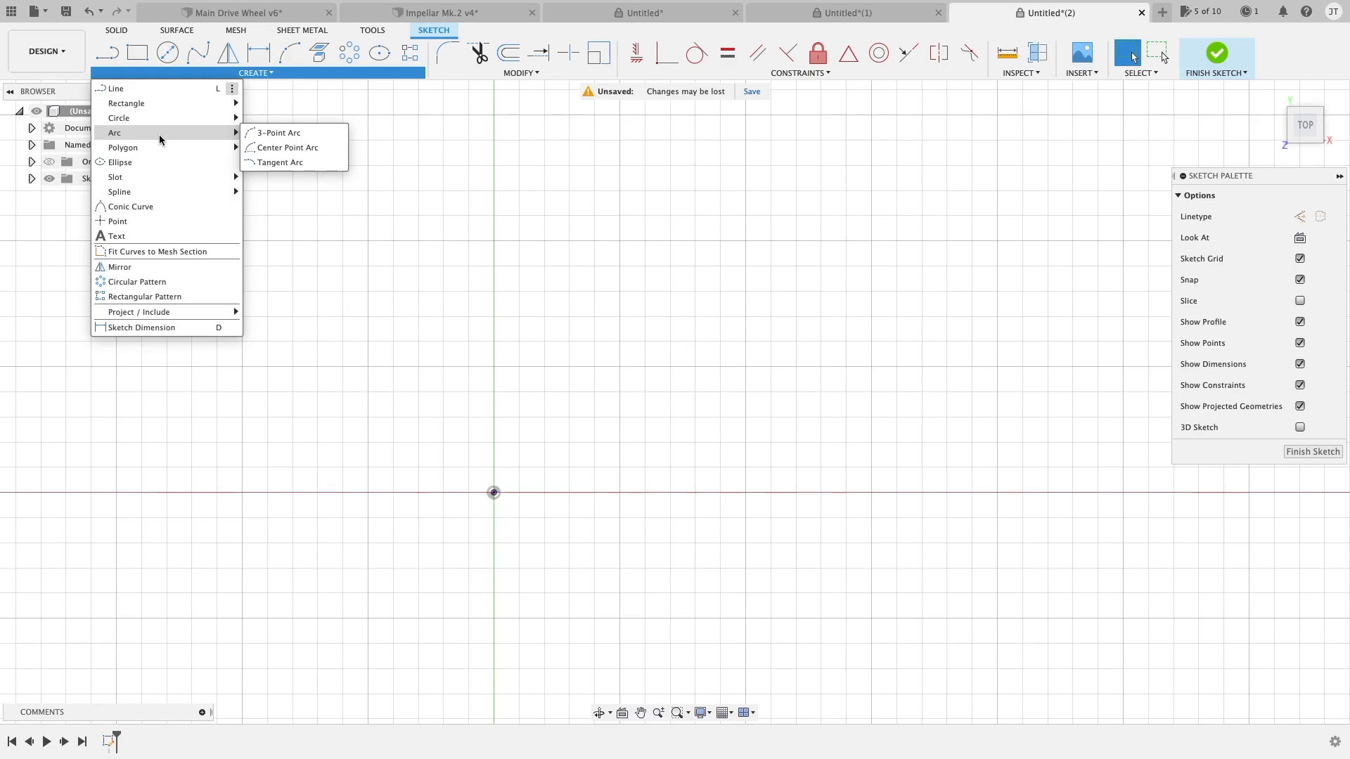